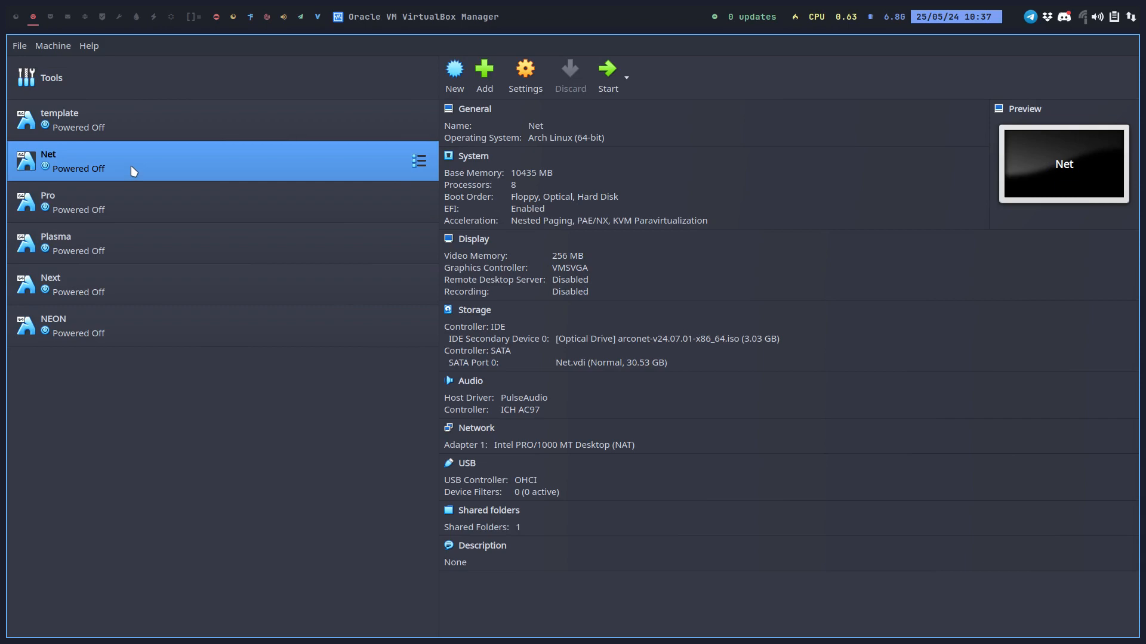
mouse_move(854, 75)
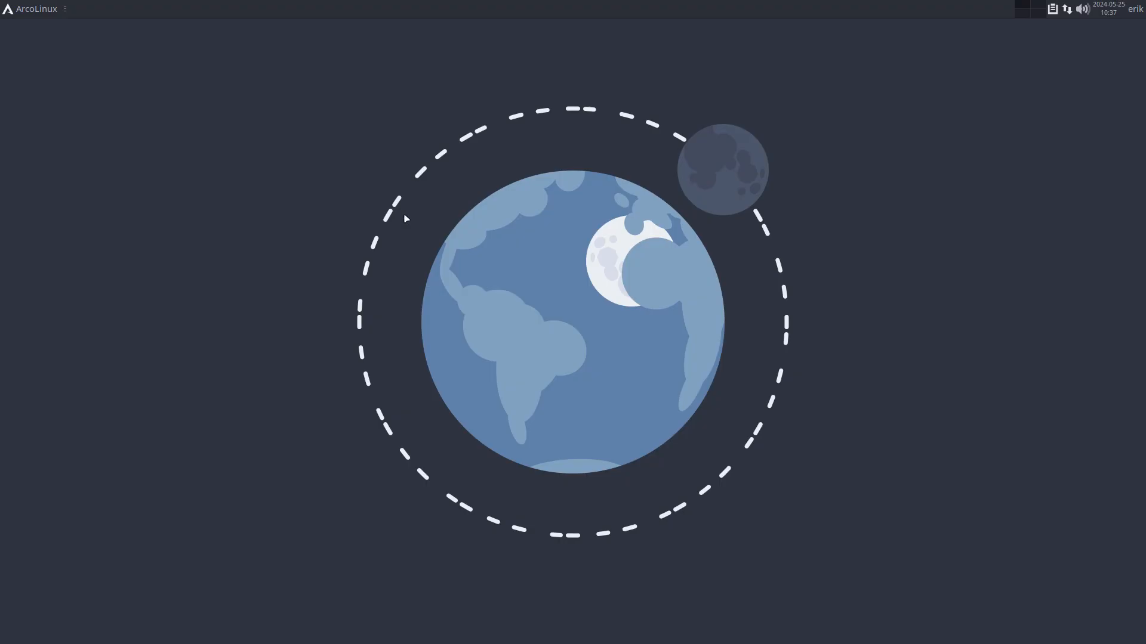
mouse_move(510, 249)
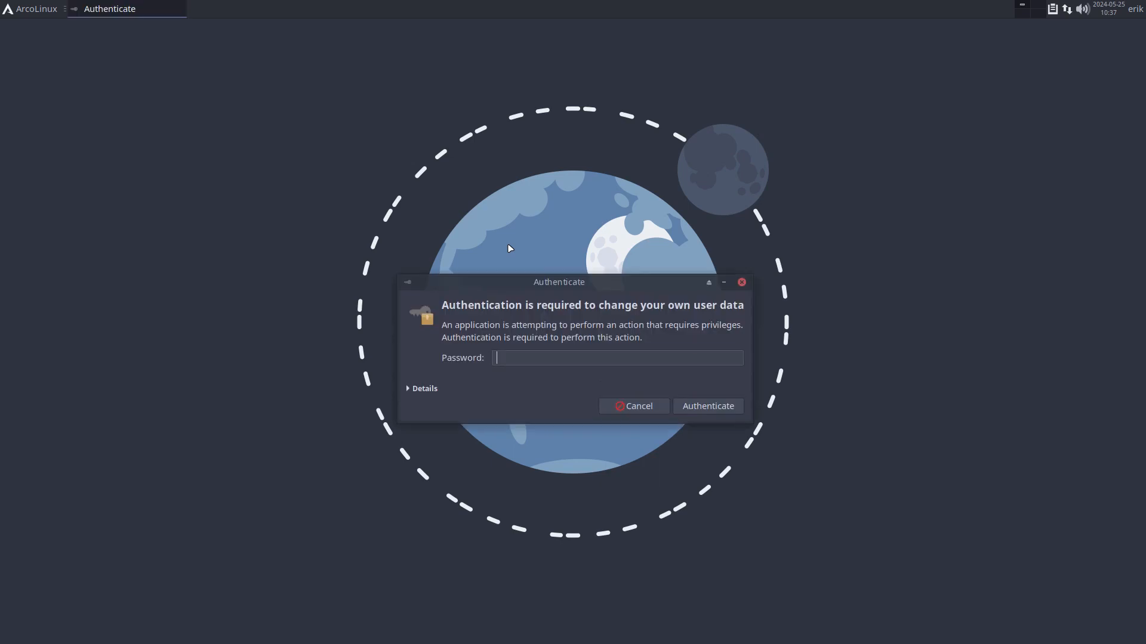
Authenticate, install the awesome desktop from the Desktop section, and quit Arch Linux Tweak Tool
click(633, 406)
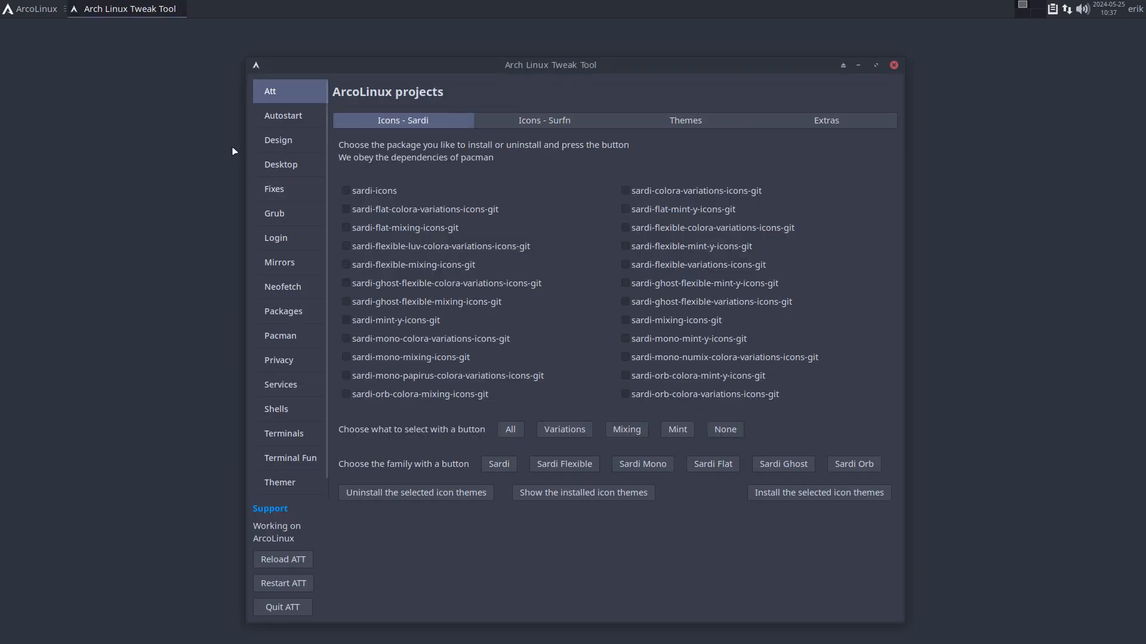
click(281, 164)
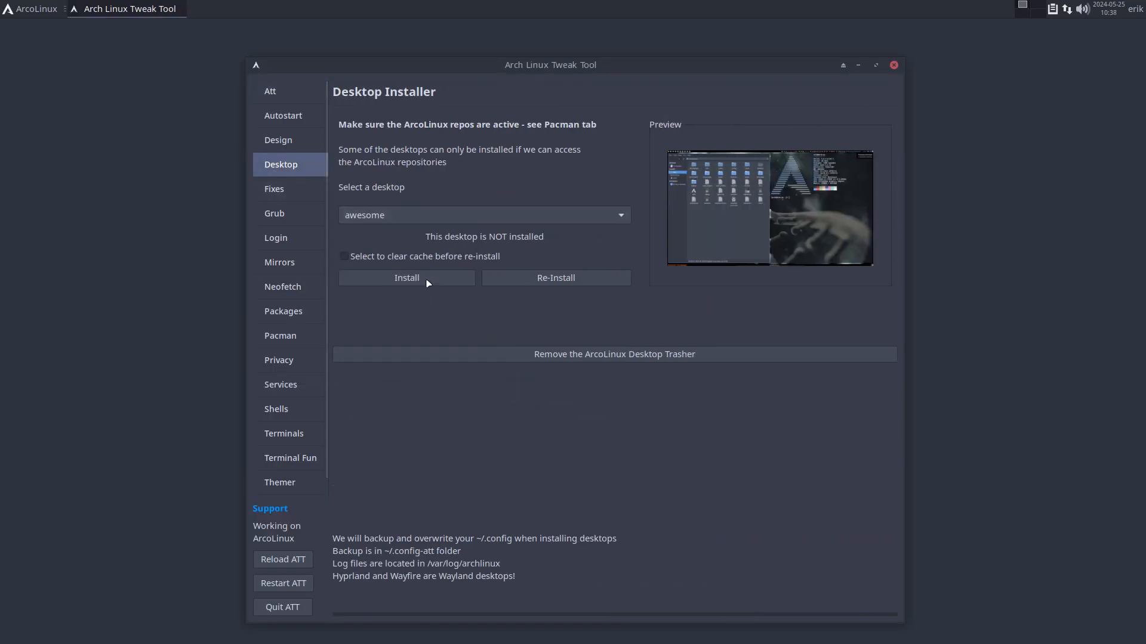
click(406, 278)
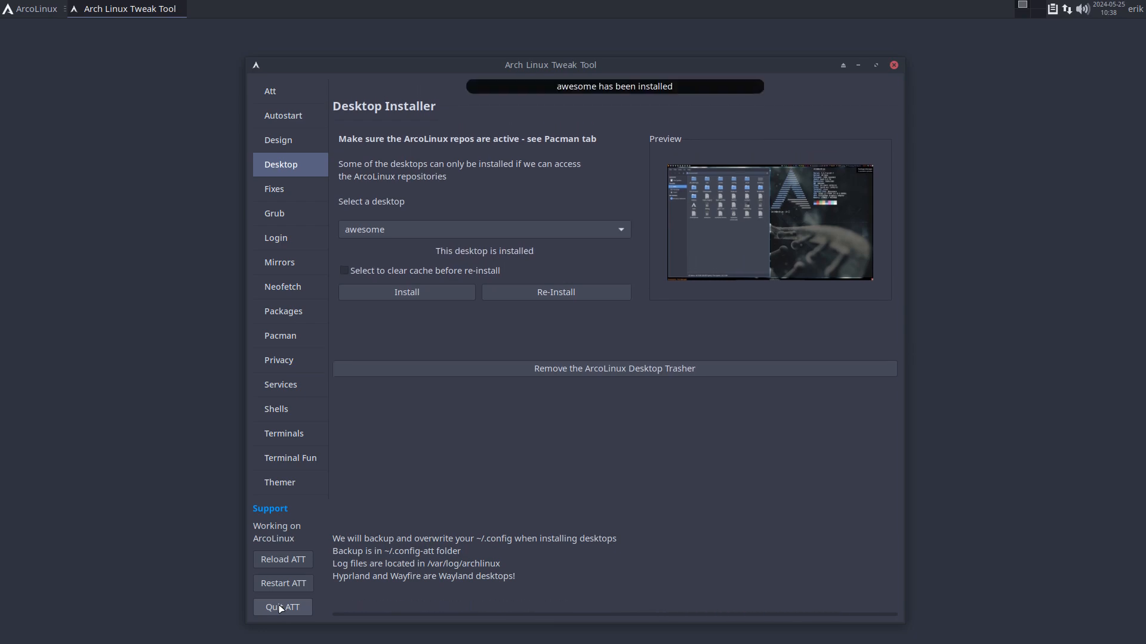
click(282, 607)
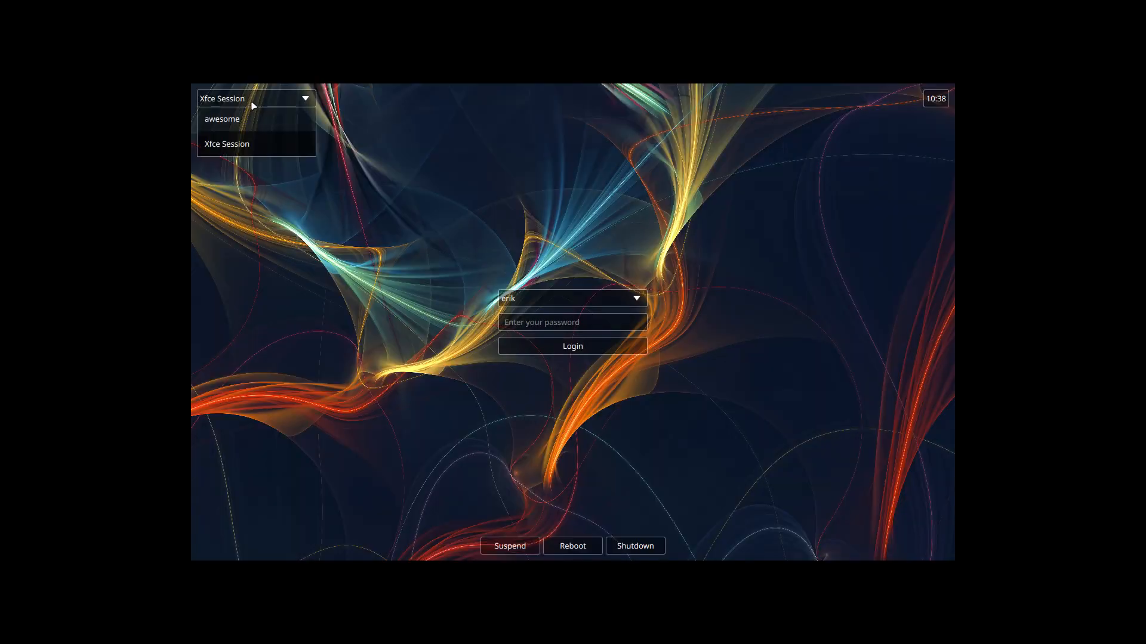
Pick the awesome session at LightDM and enter the login password
click(221, 119)
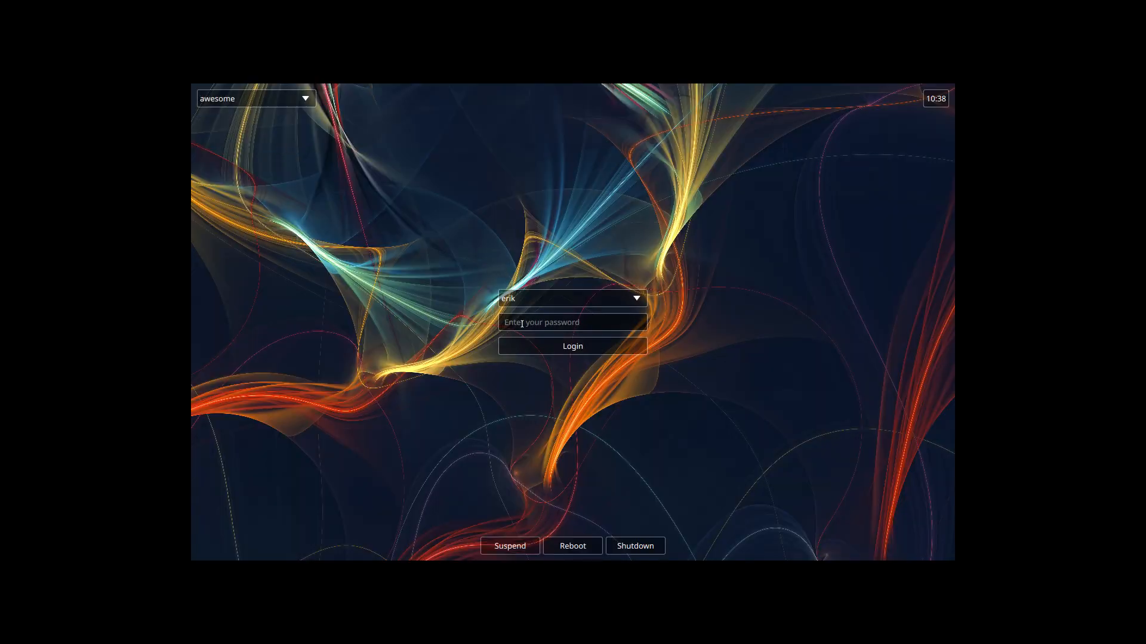
click(573, 345)
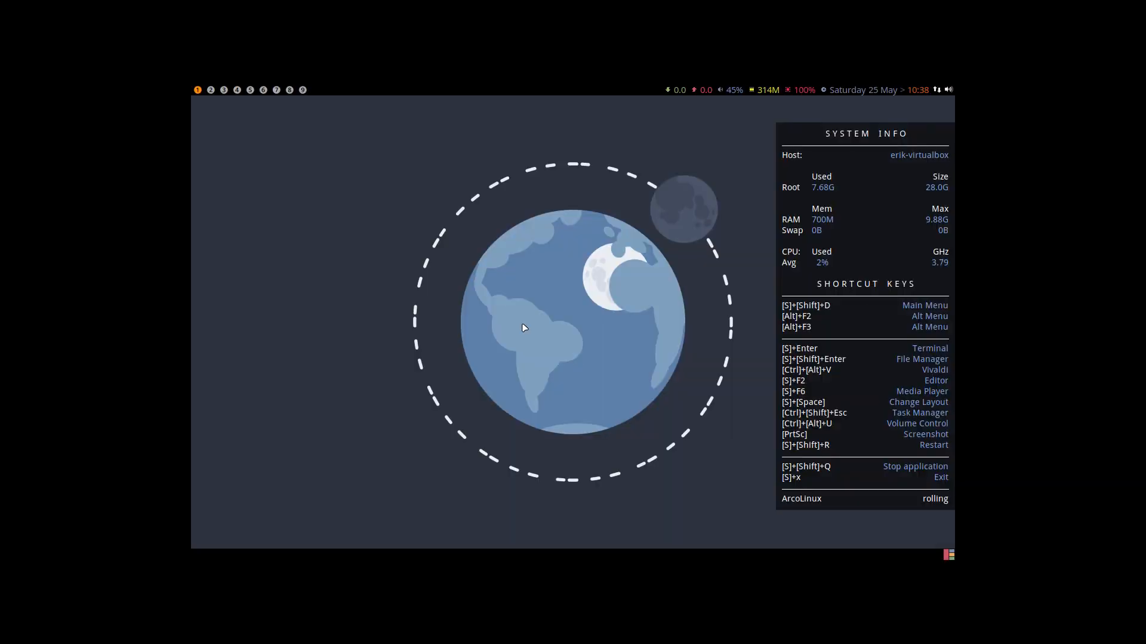
mouse_move(679, 383)
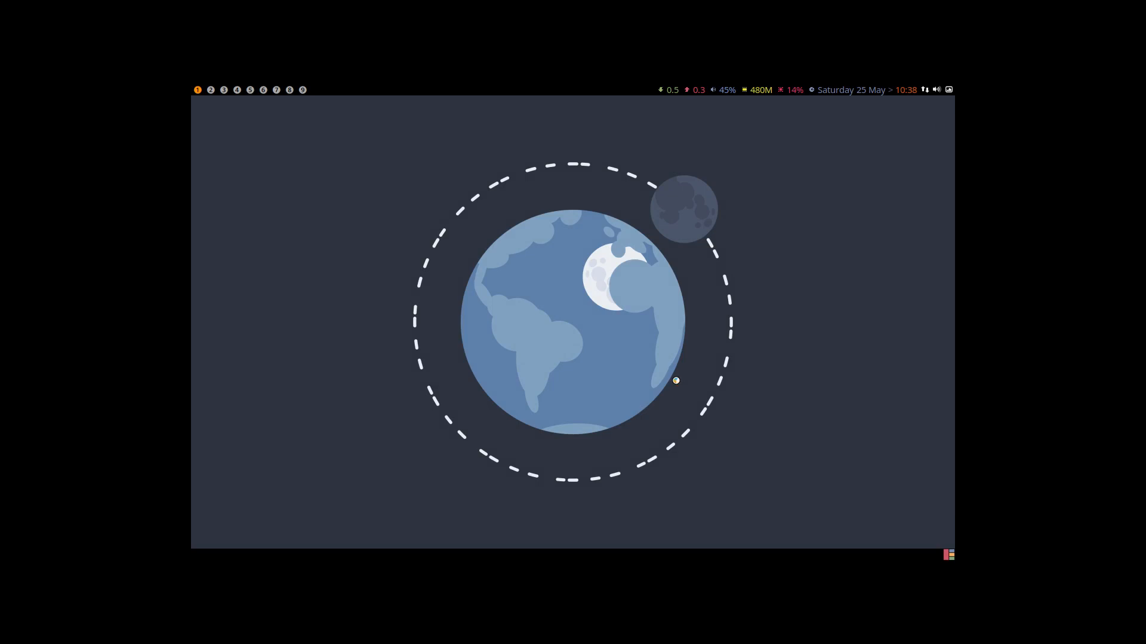
mouse_move(960, 221)
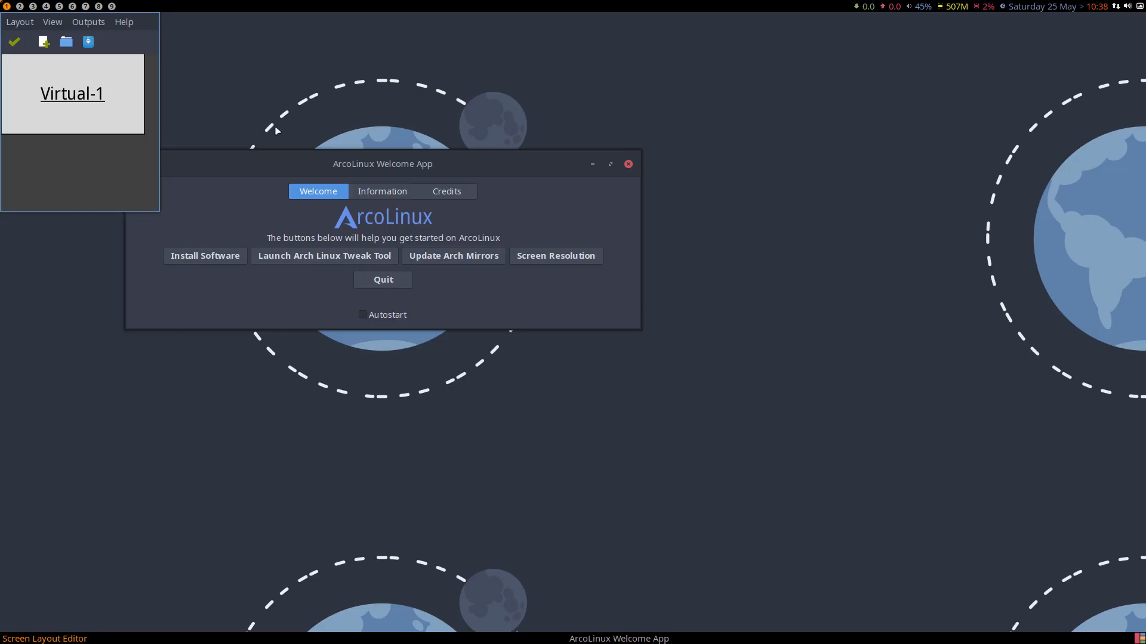
mouse_move(70, 117)
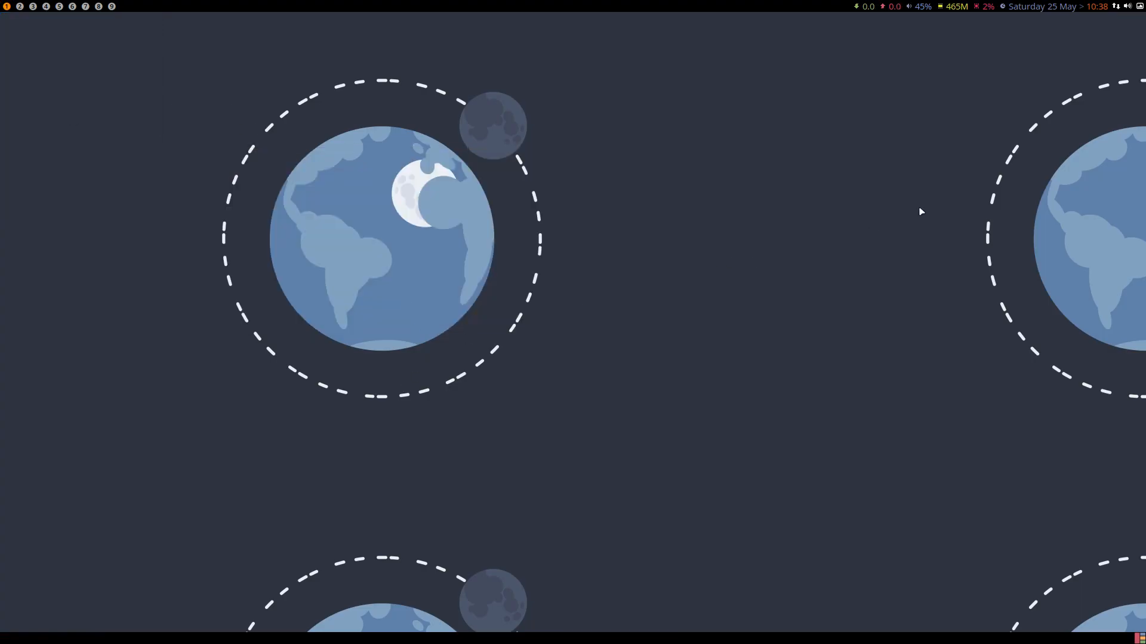
Close the screen layout and welcome windows after applying the larger resolution
click(1047, 7)
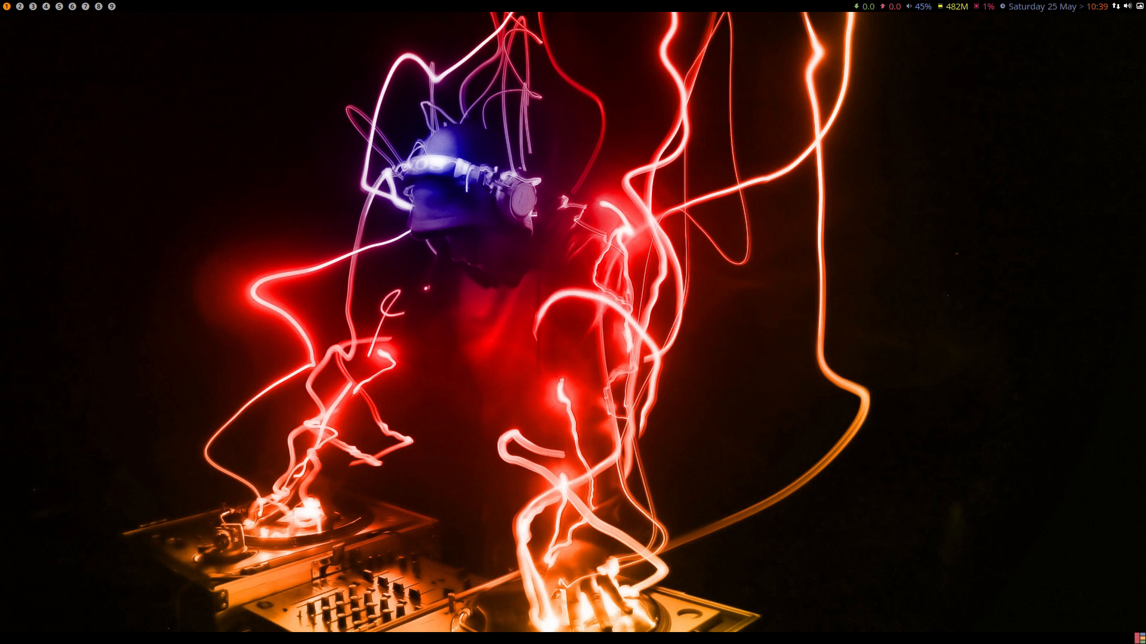
Show the month calendar from the panel clock, then dismiss it
click(1060, 7)
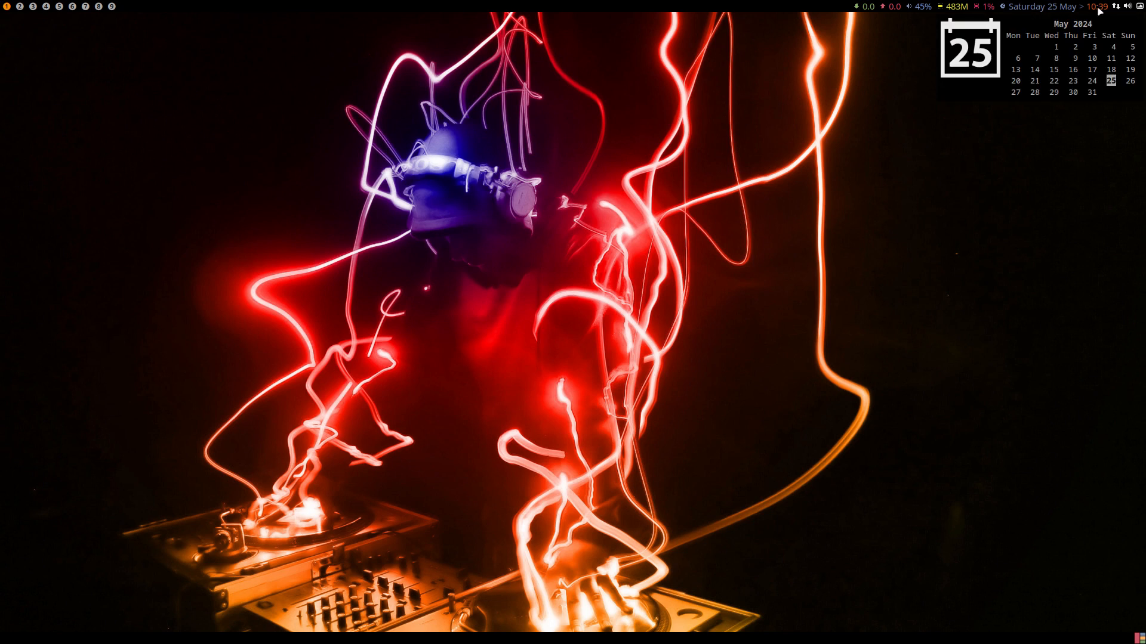
click(881, 288)
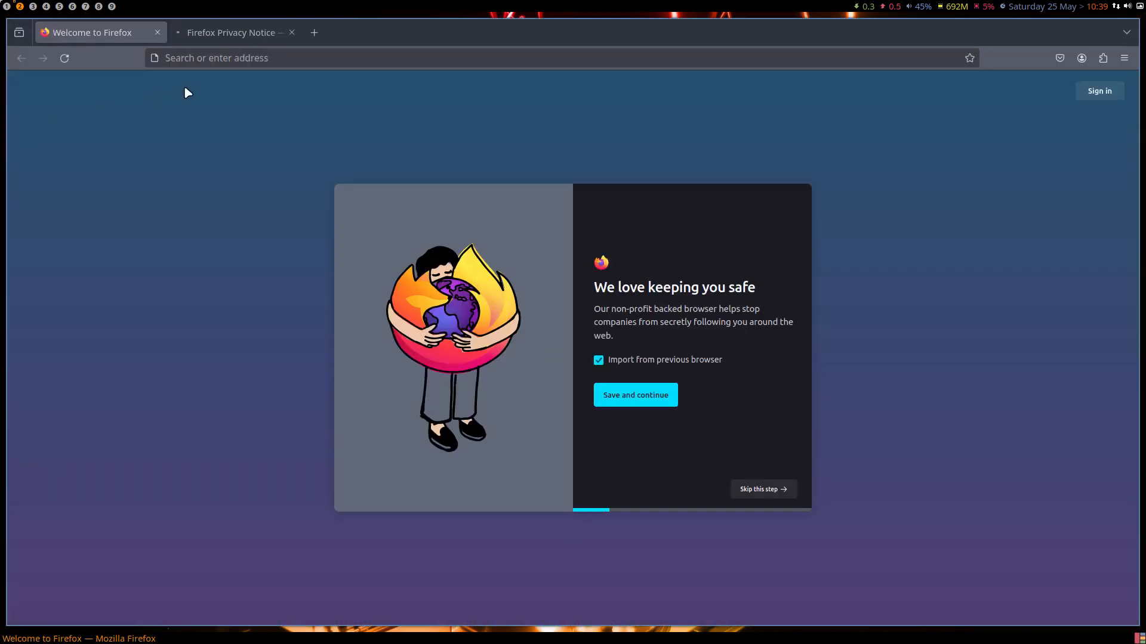
Go to arcolinuxd.com and open the Awesome articles page, scrolling through it
text(arcolinuxd.com)
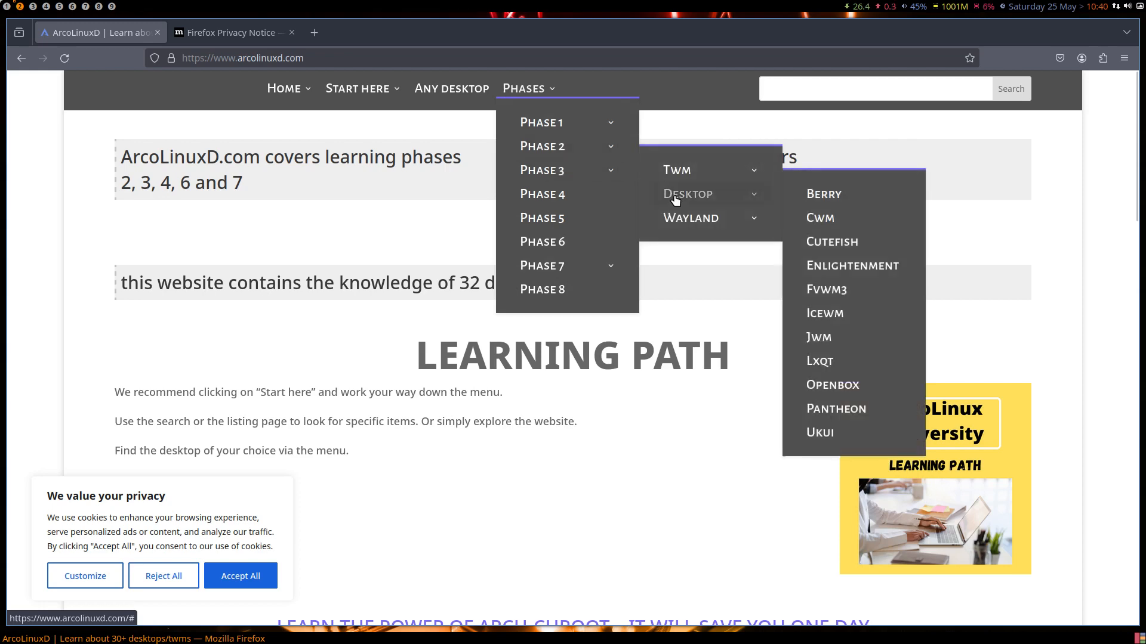
mouse_move(677, 170)
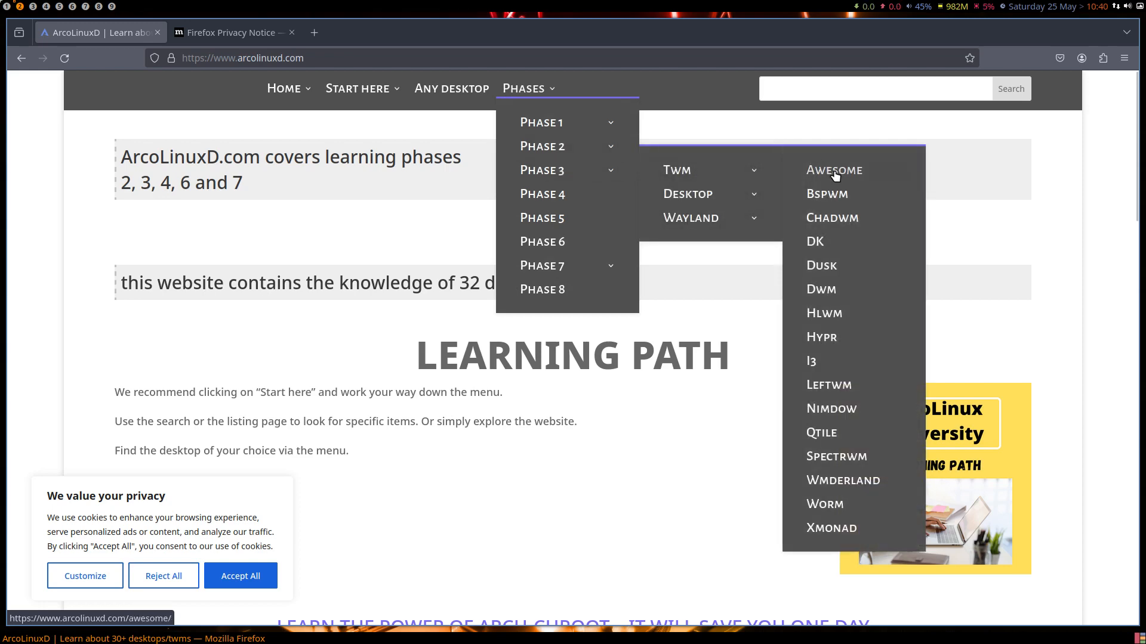
click(834, 170)
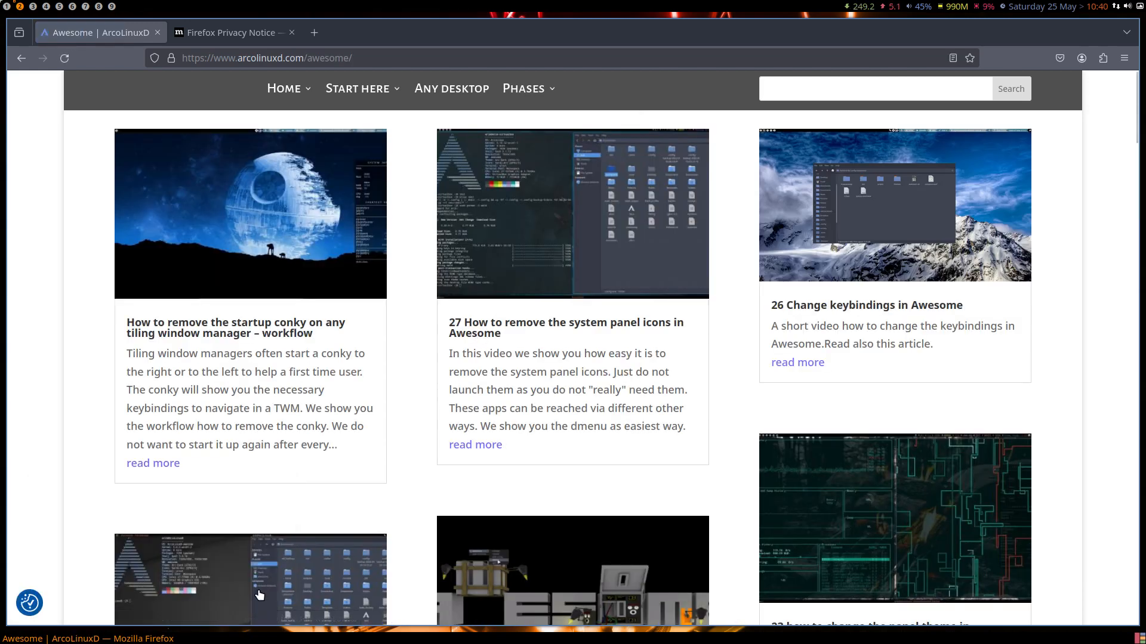
scroll(down, 3)
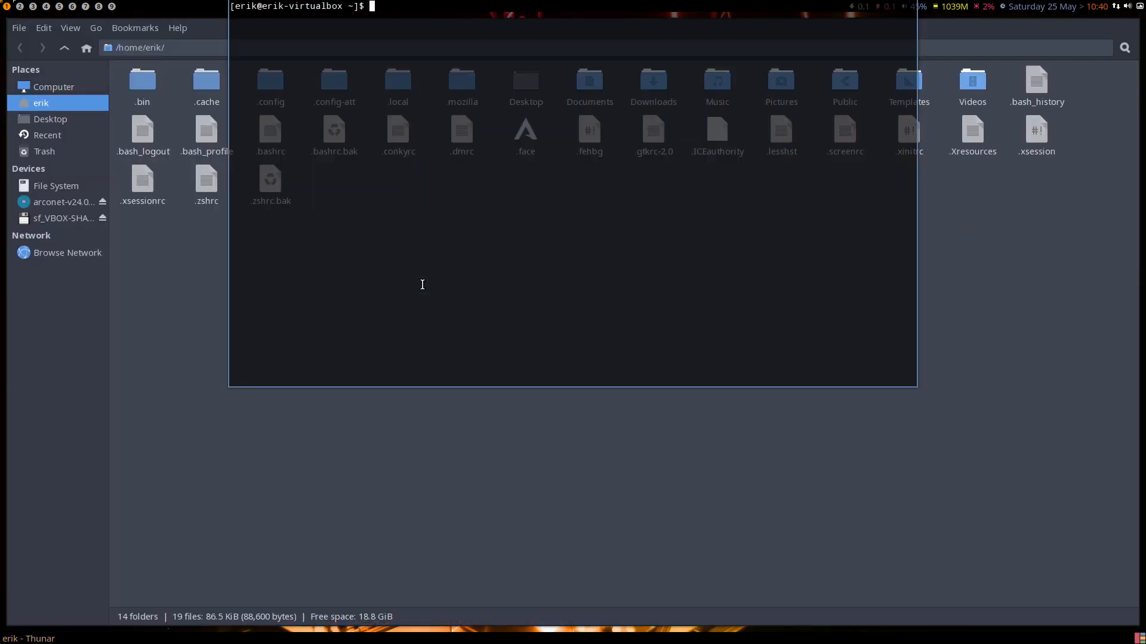
Run 'velo' in the terminal, open .config/awesome in Thunar, and launch Sublime Text
text(velo)
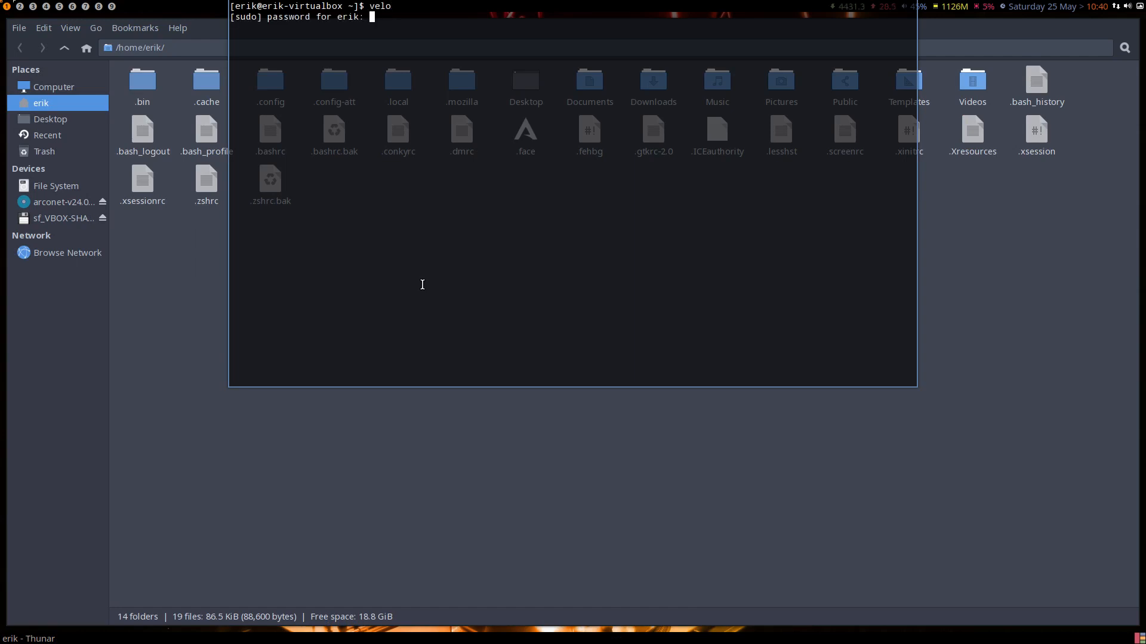
key(Return)
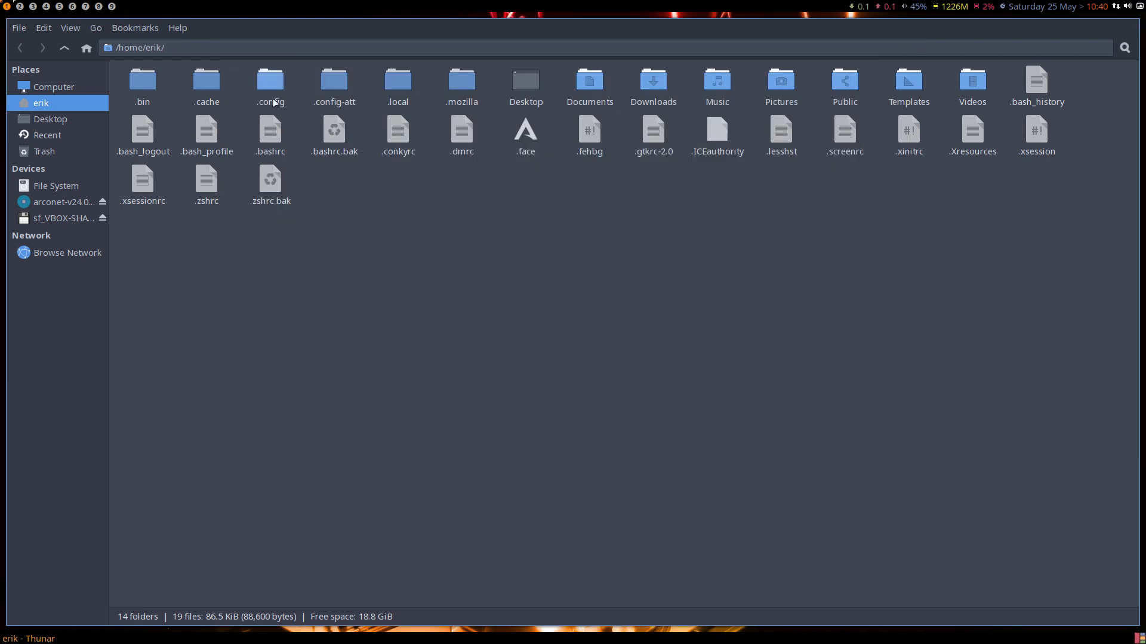
click(271, 79)
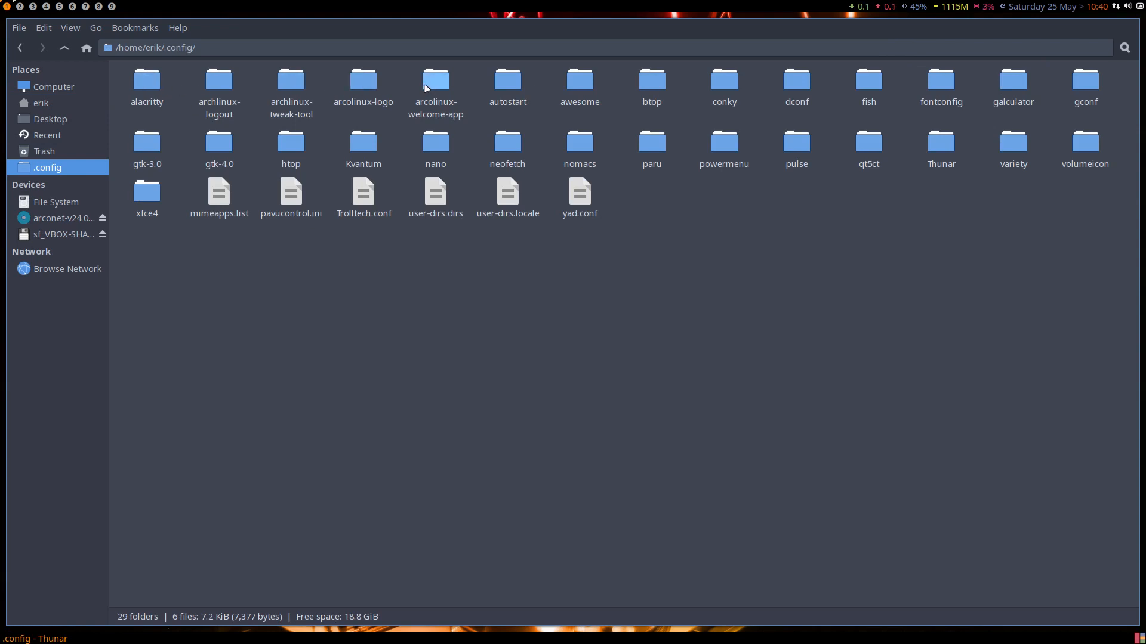
click(579, 84)
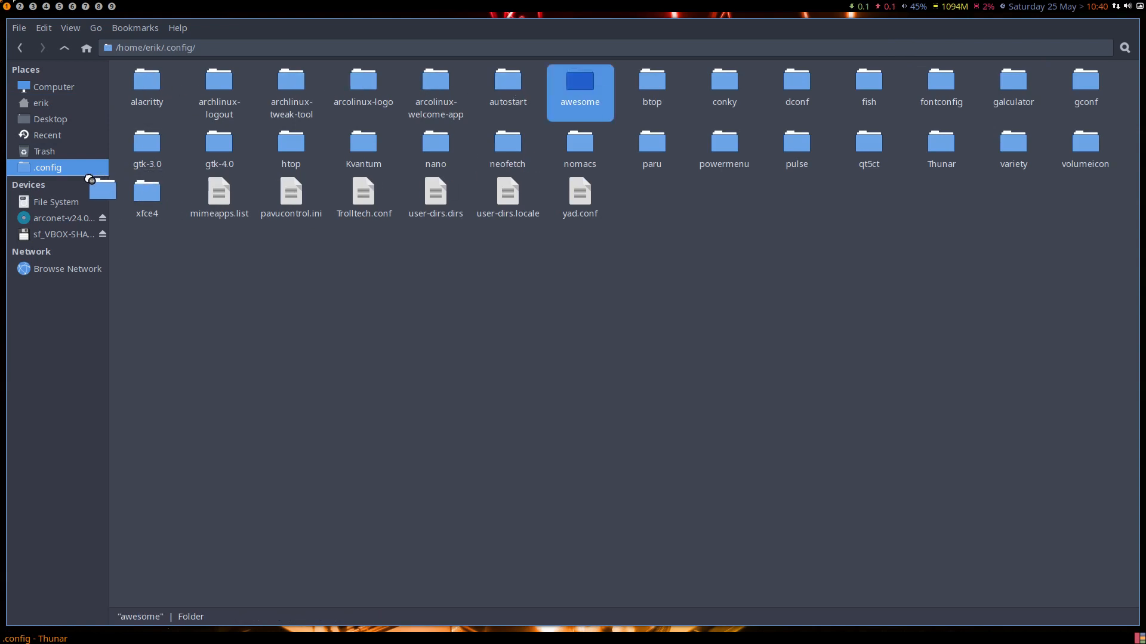
double_click(579, 87)
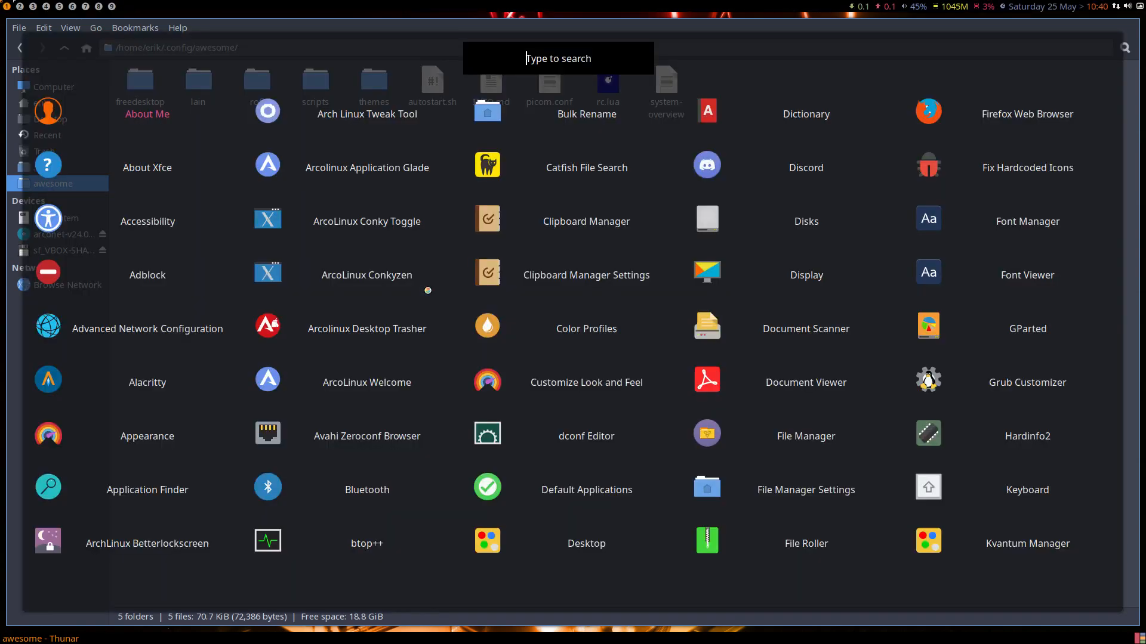
text(sub)
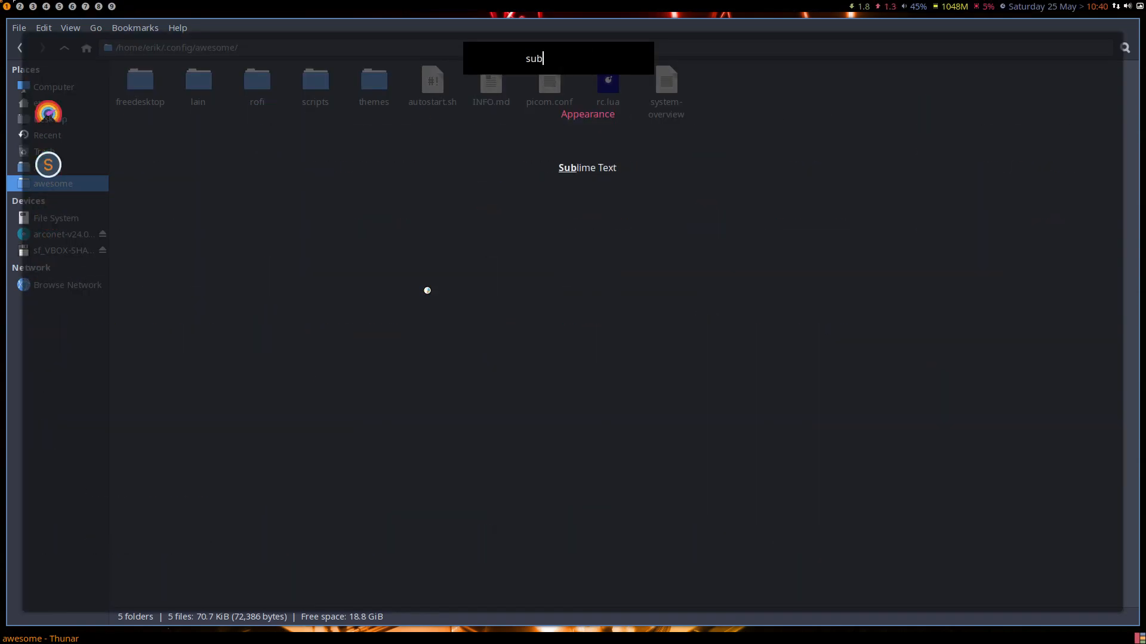
key(Escape)
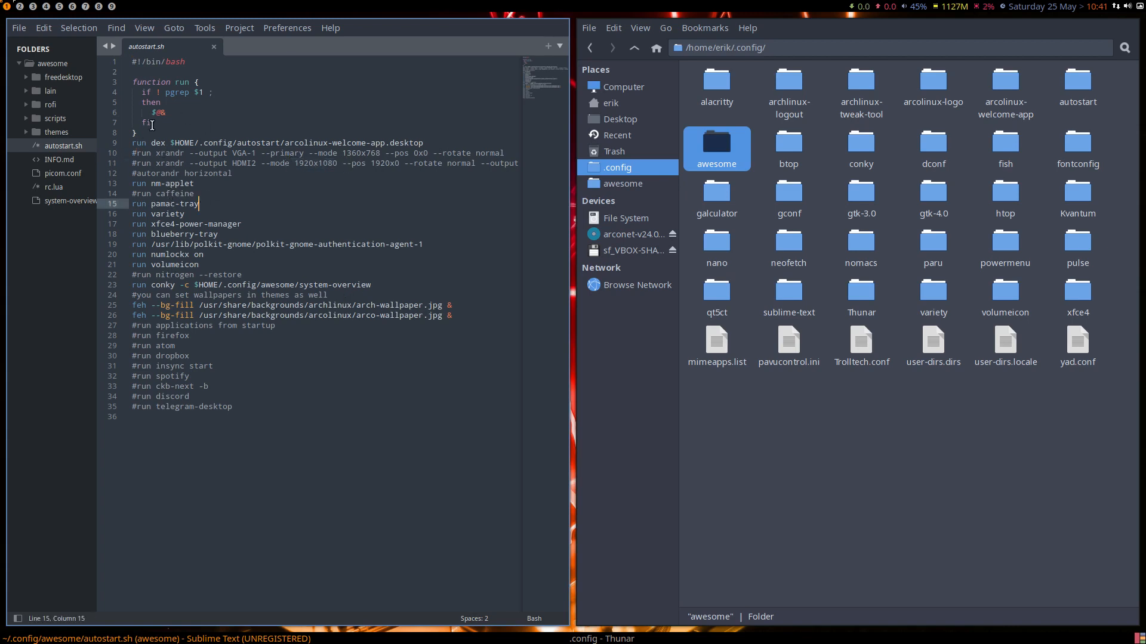
mouse_move(236, 342)
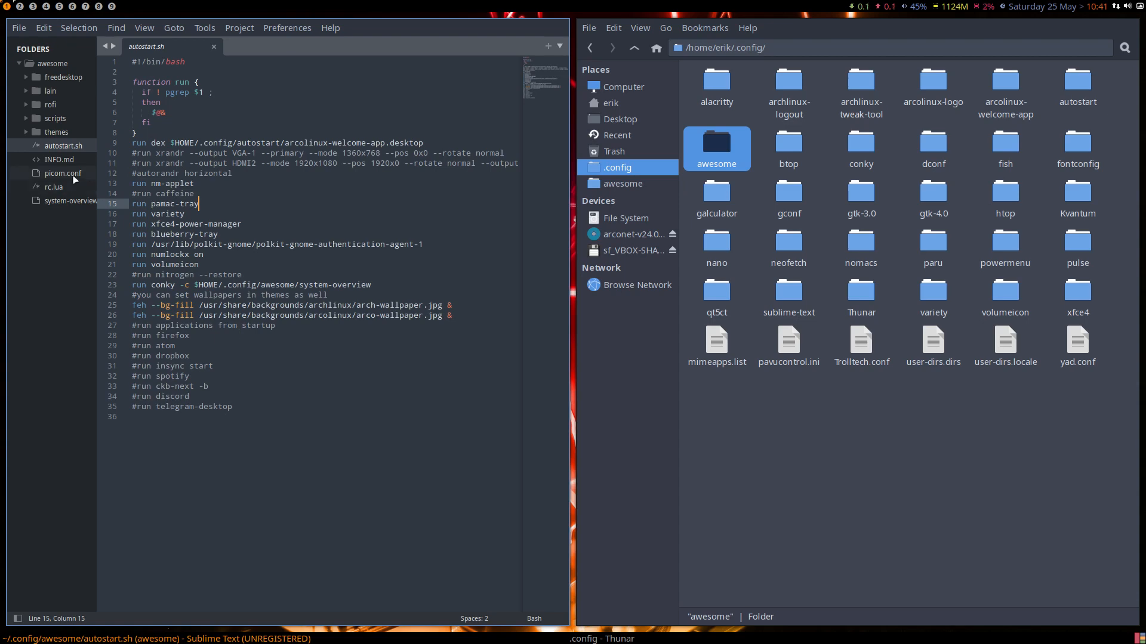
Open rc.lua and search for 'theme' to find the multicolor theme setting
click(53, 187)
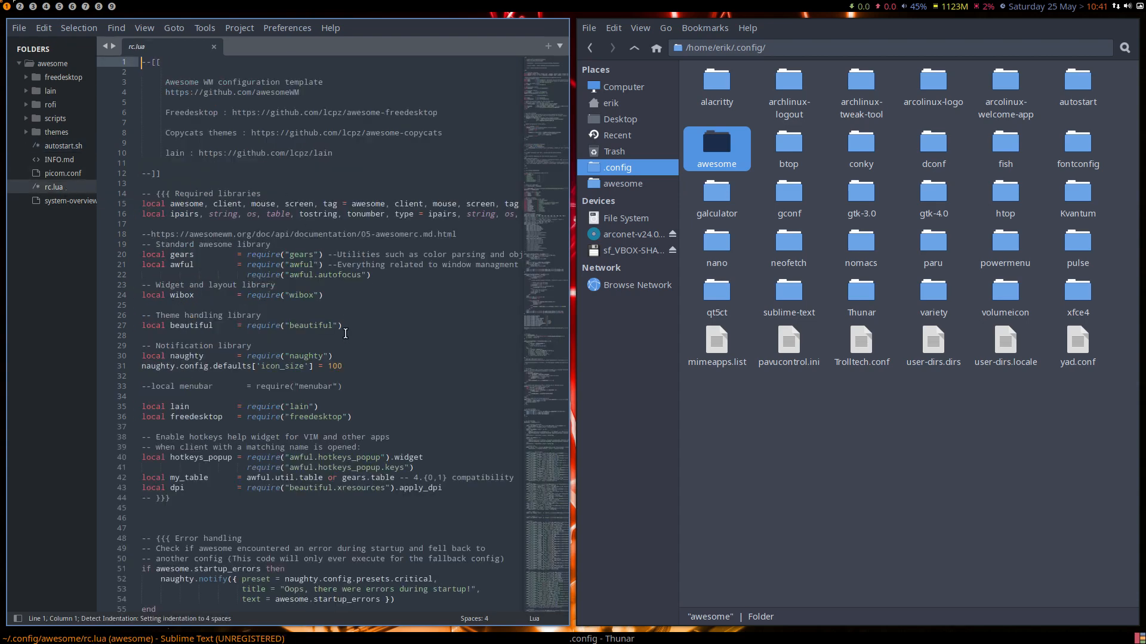
scroll(down, 3)
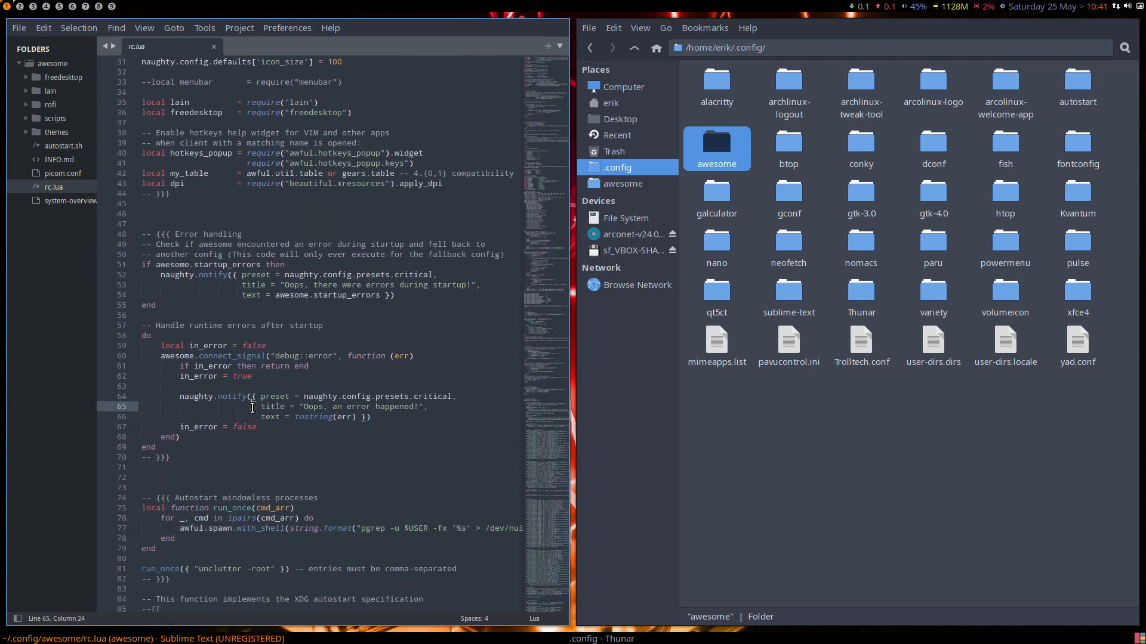
text(theme)
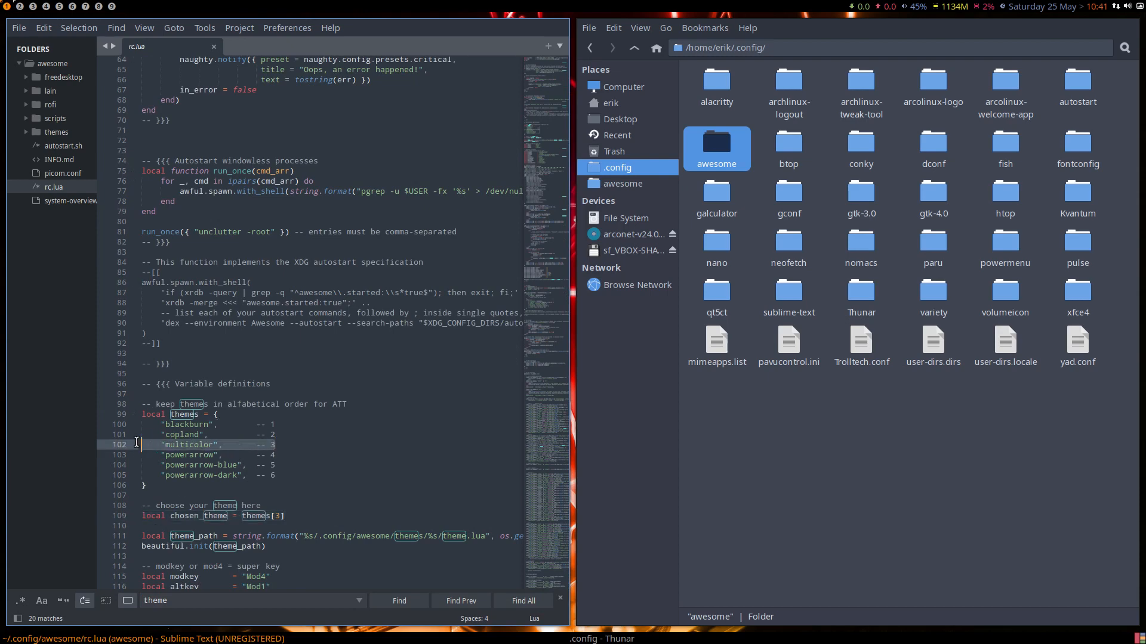
Open themes/multicolor/theme.lua from the sidebar and scroll through it
click(26, 132)
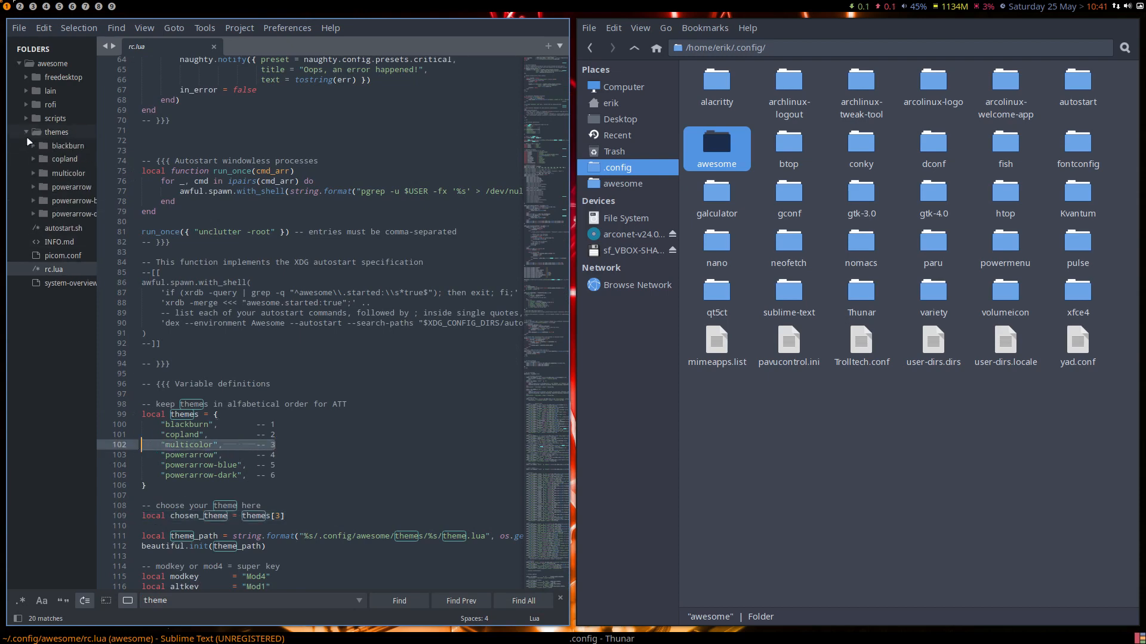
click(36, 173)
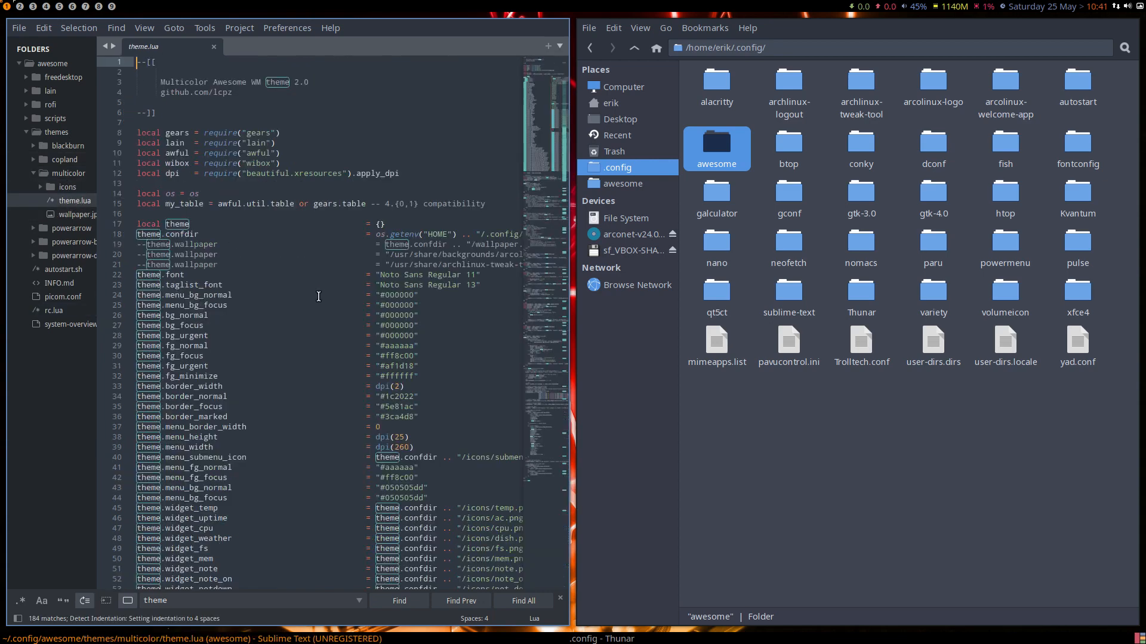
scroll(down, 3)
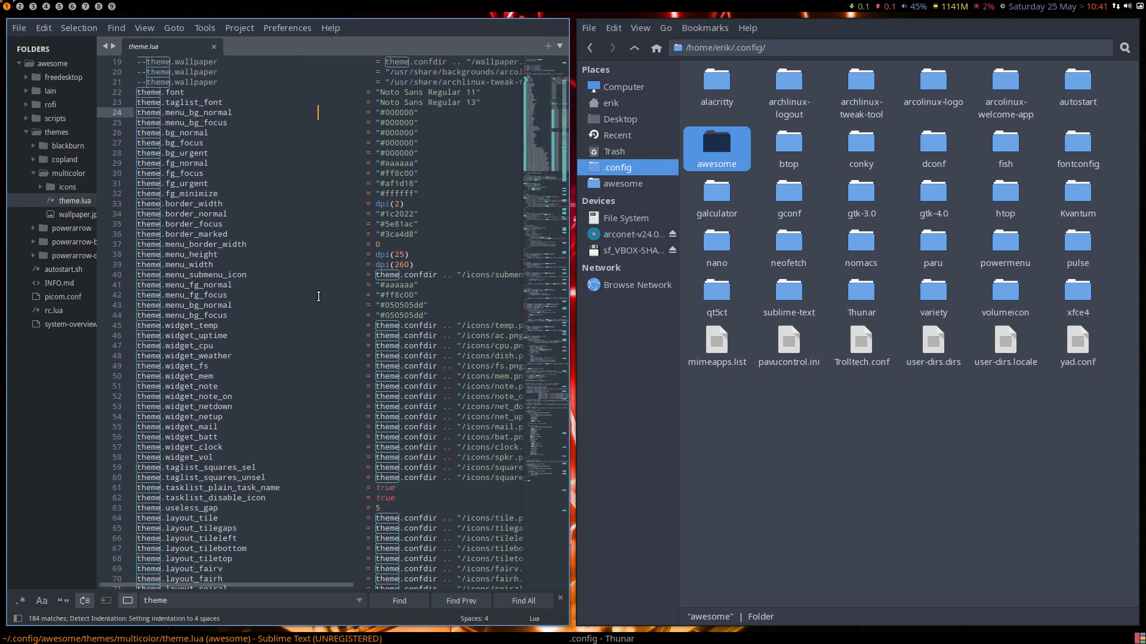
scroll(down, 3)
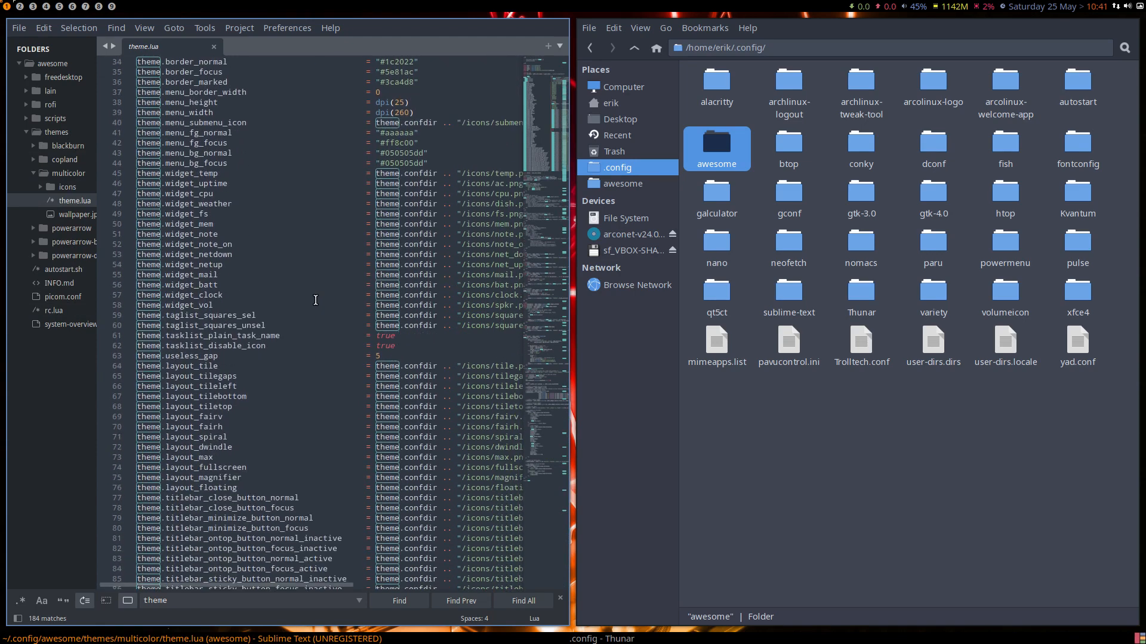
scroll(down, 3)
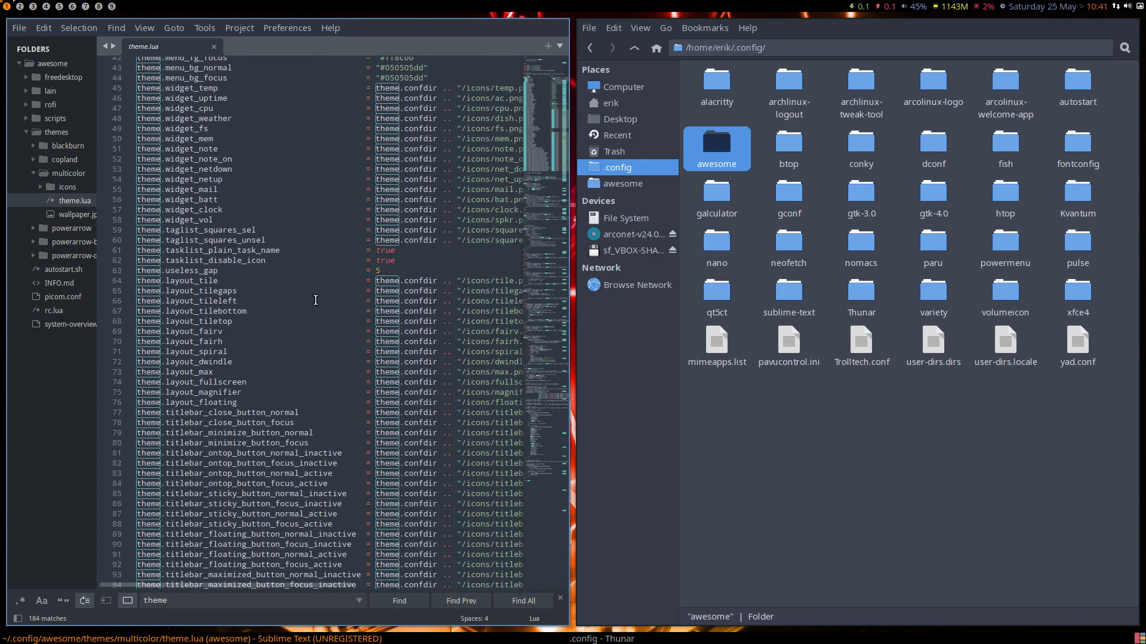
scroll(down, 3)
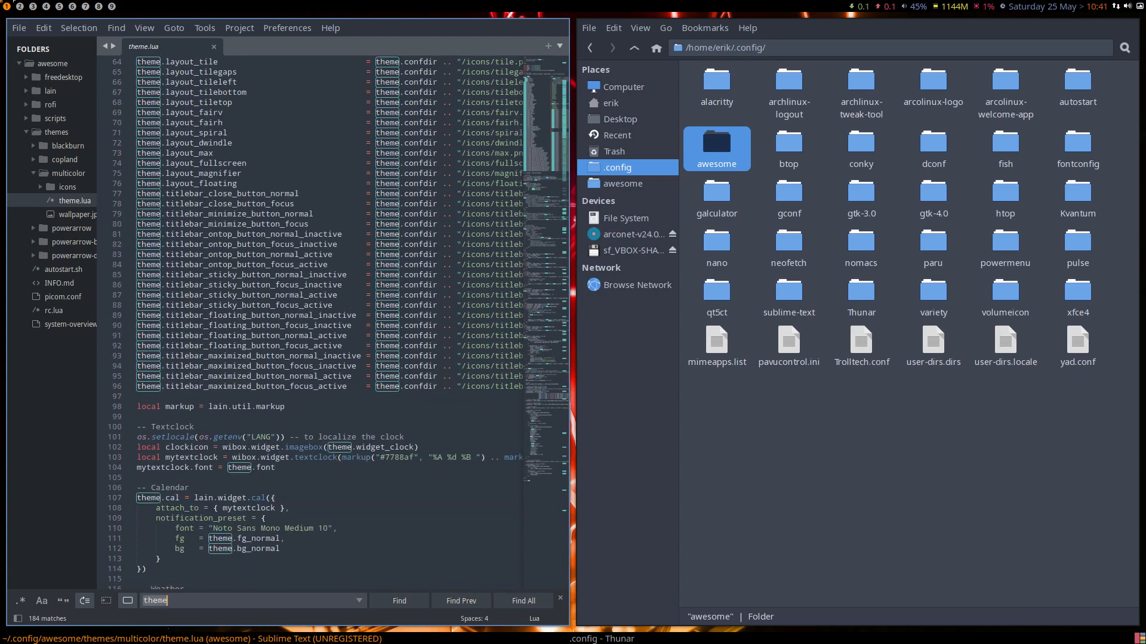
Search theme.lua for 'time' and then 'clock' to locate the clock widget
text(h)
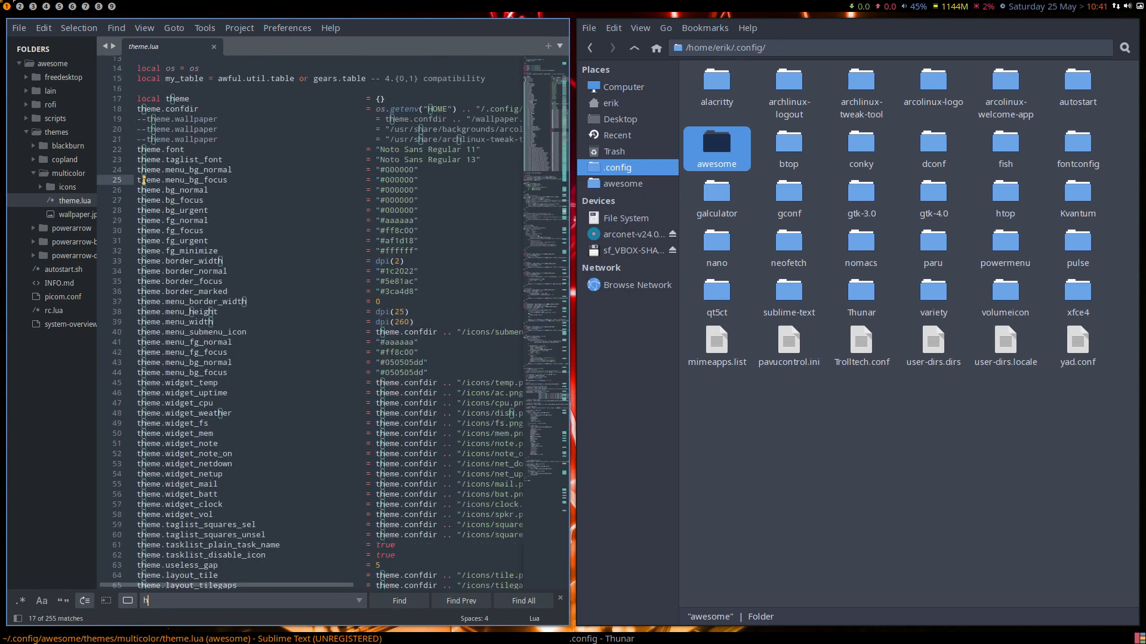
text(time)
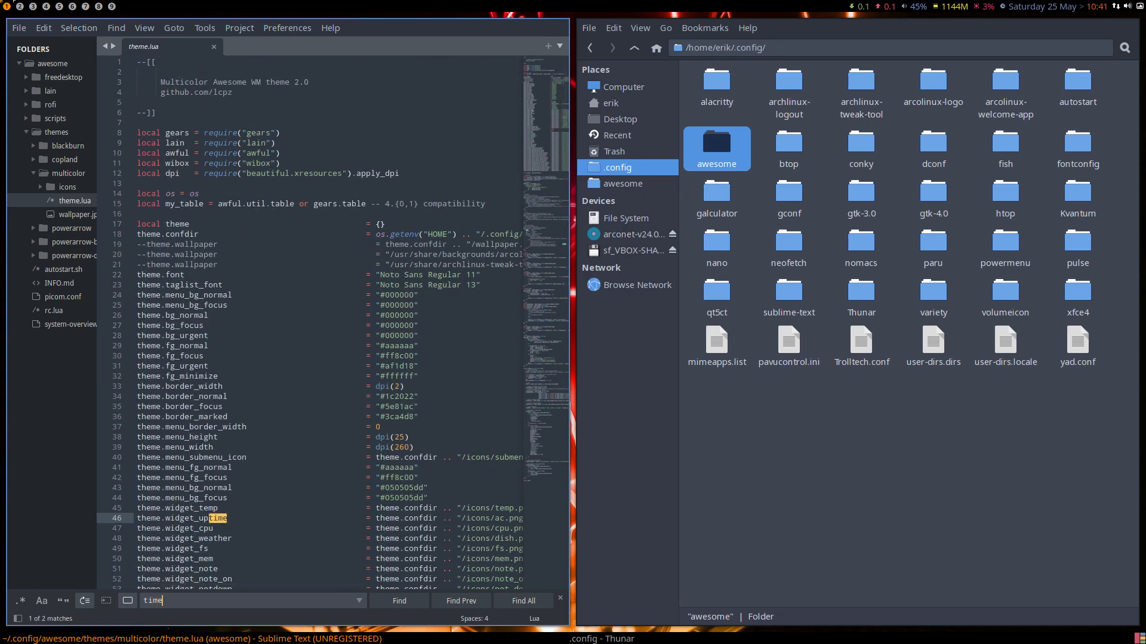
click(399, 601)
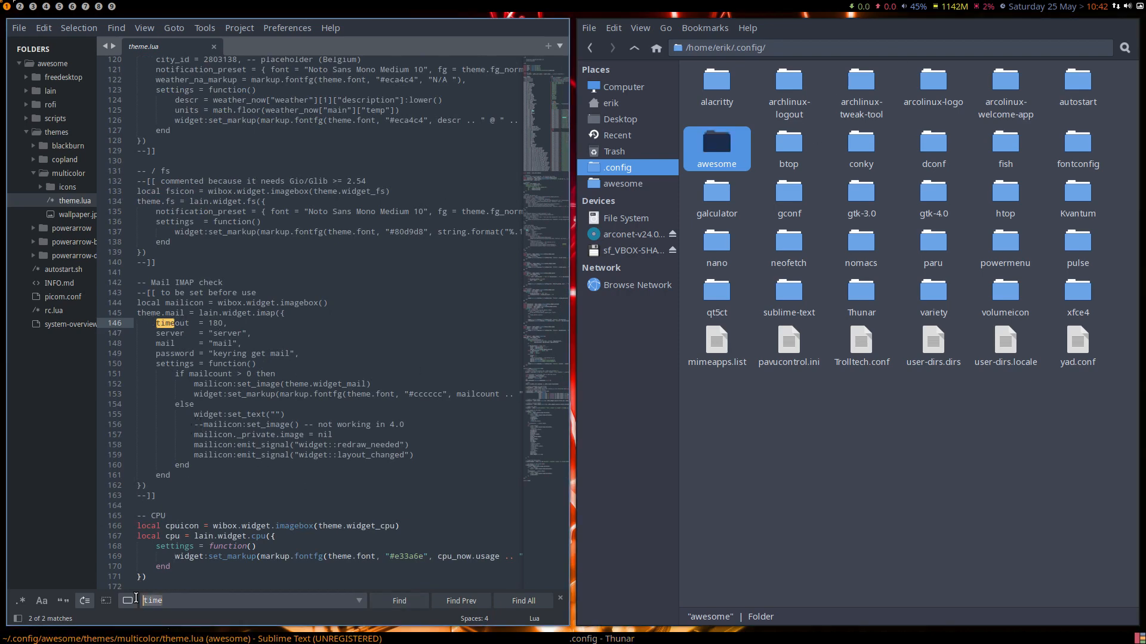
text(clock)
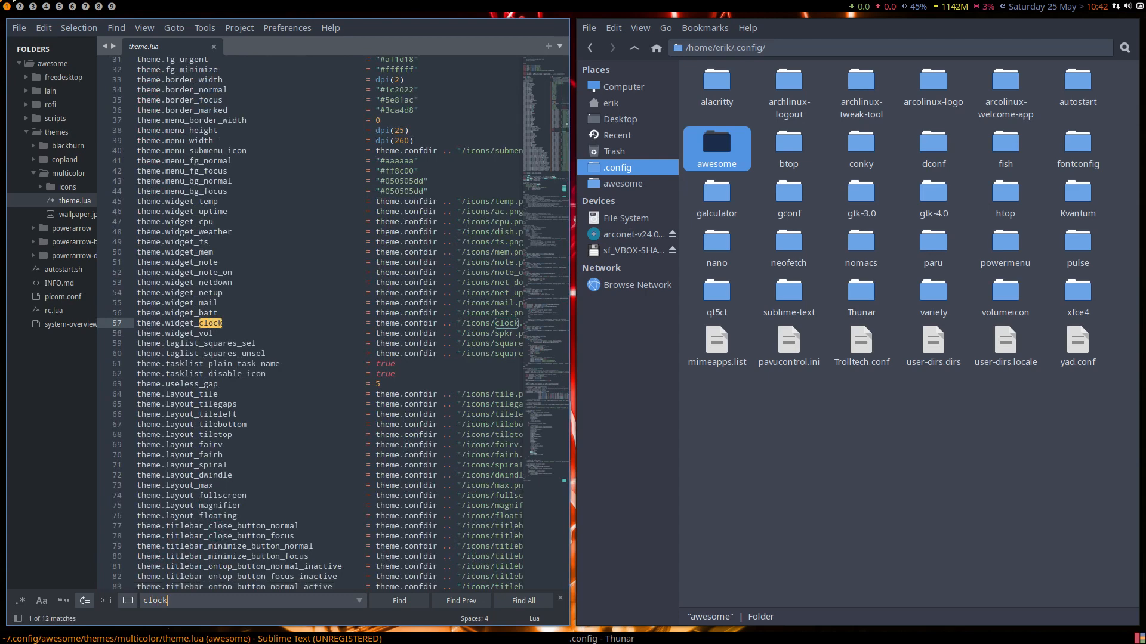
click(399, 601)
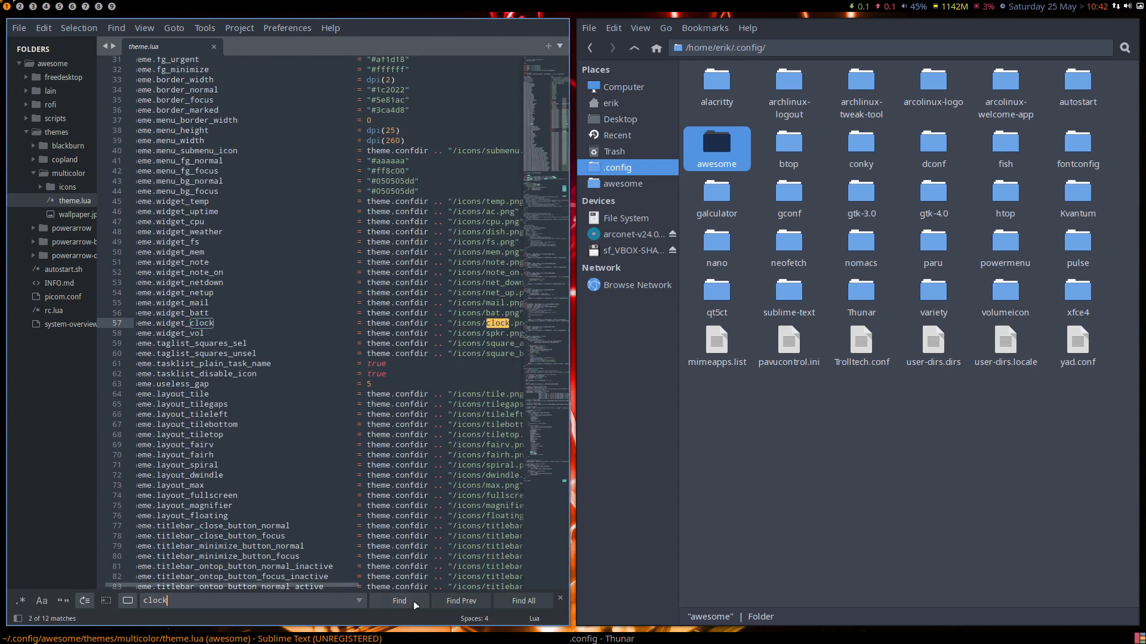
Step to the next 'clock' match, then run time and date commands in the terminal
click(399, 601)
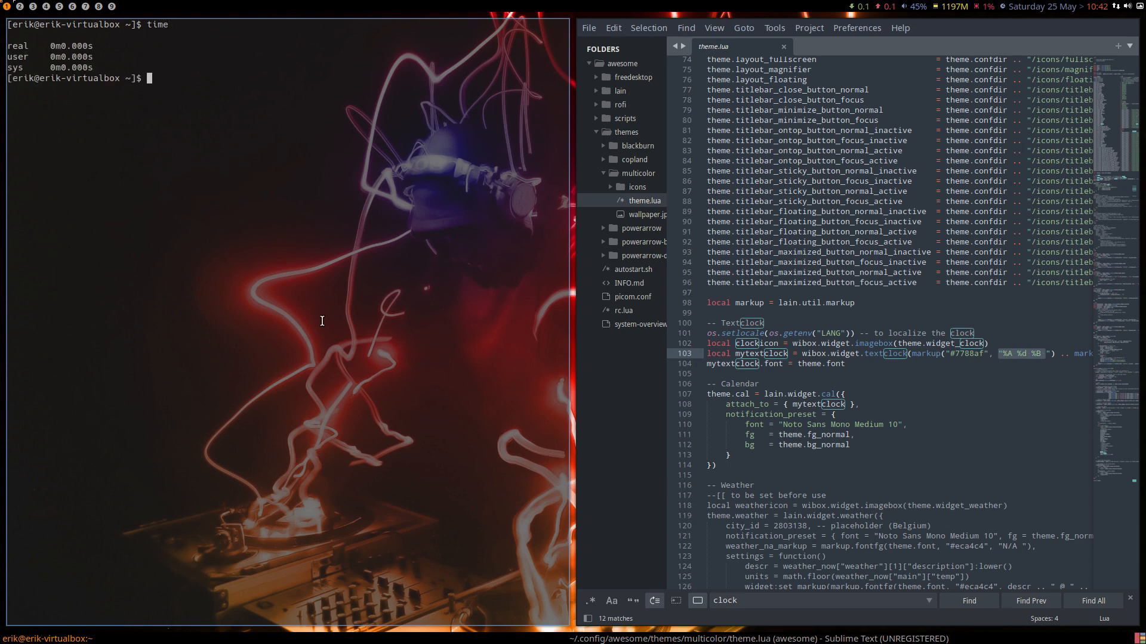
text(time)
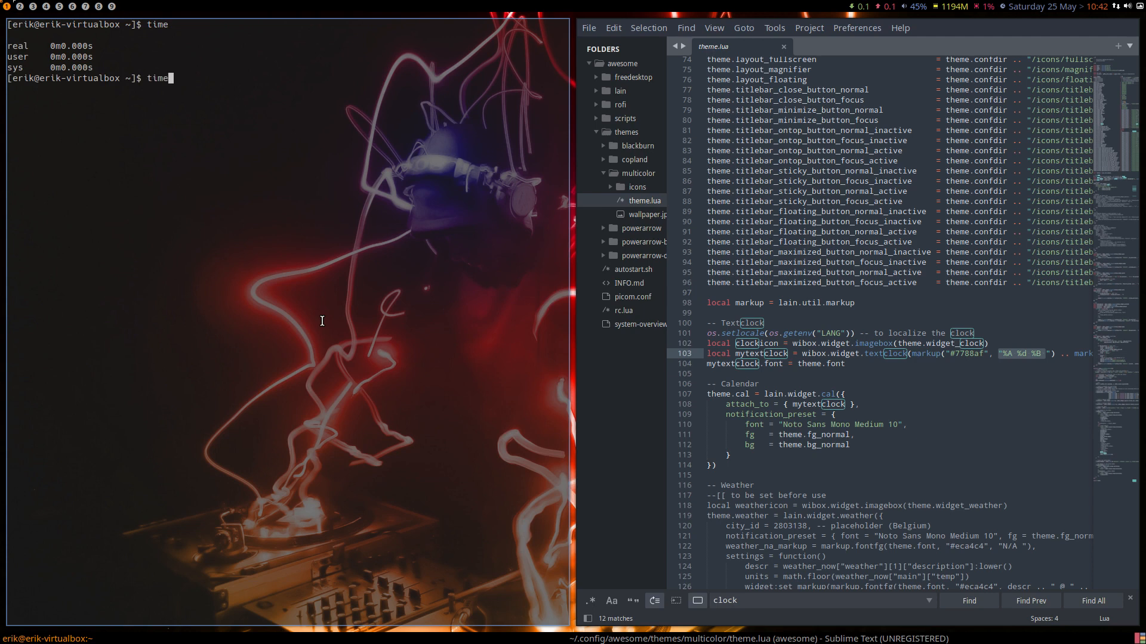
text(date)
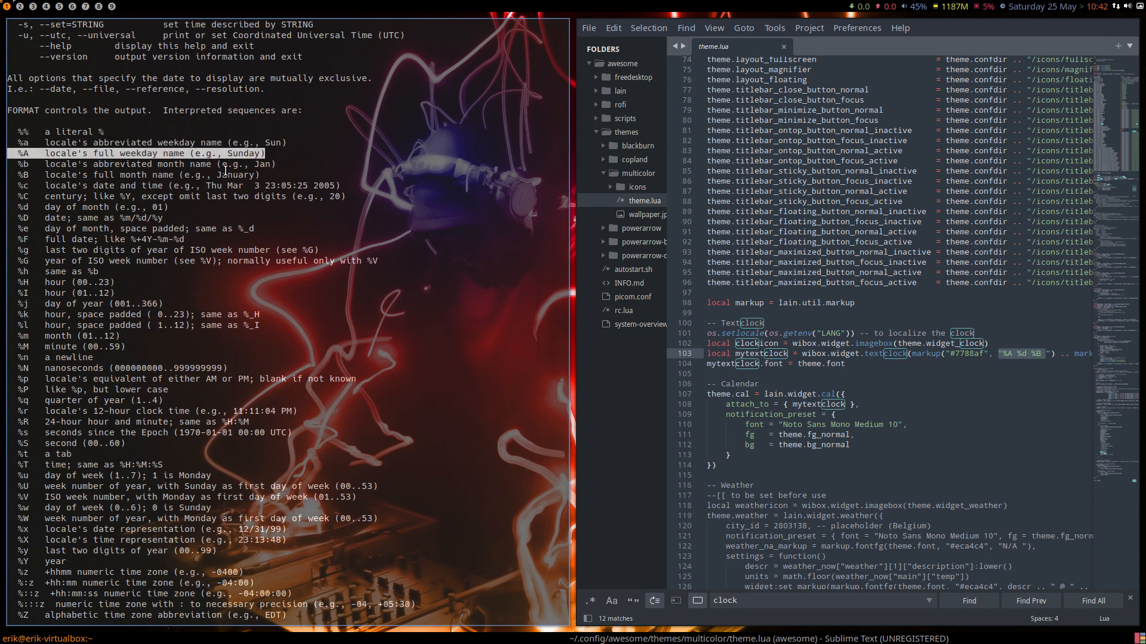
click(1071, 6)
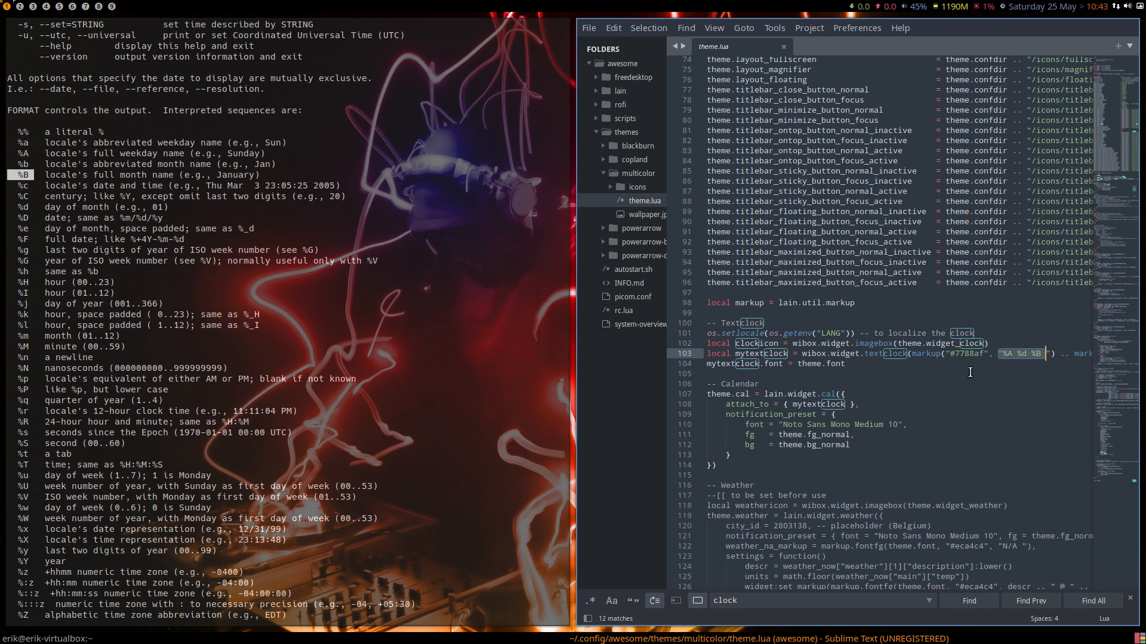
mouse_move(1037, 377)
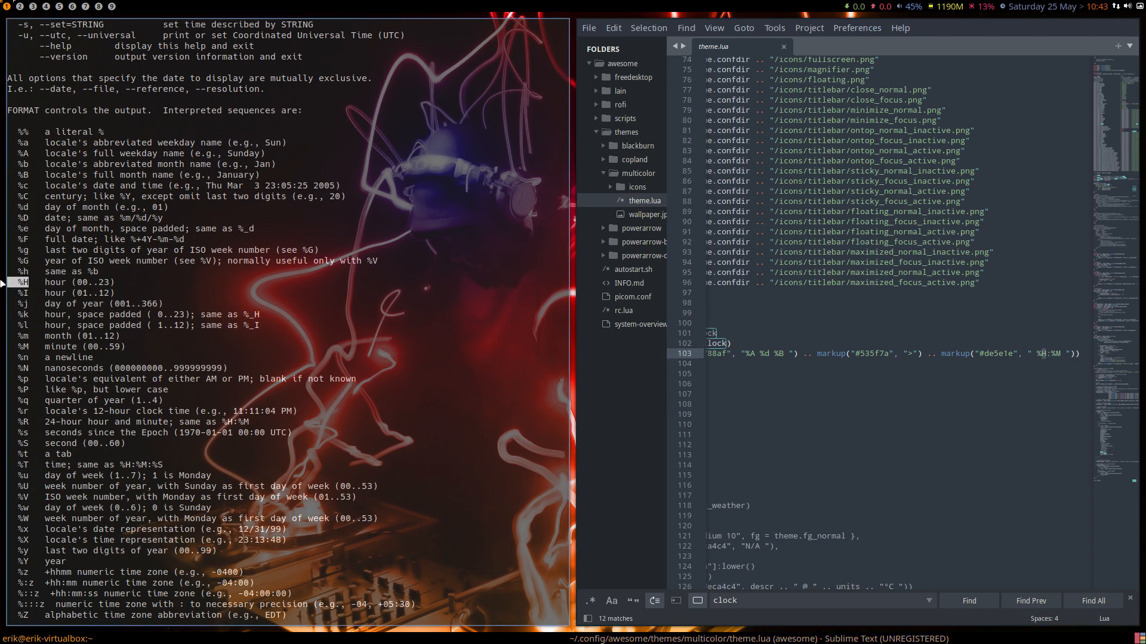
mouse_move(61, 285)
text(I)
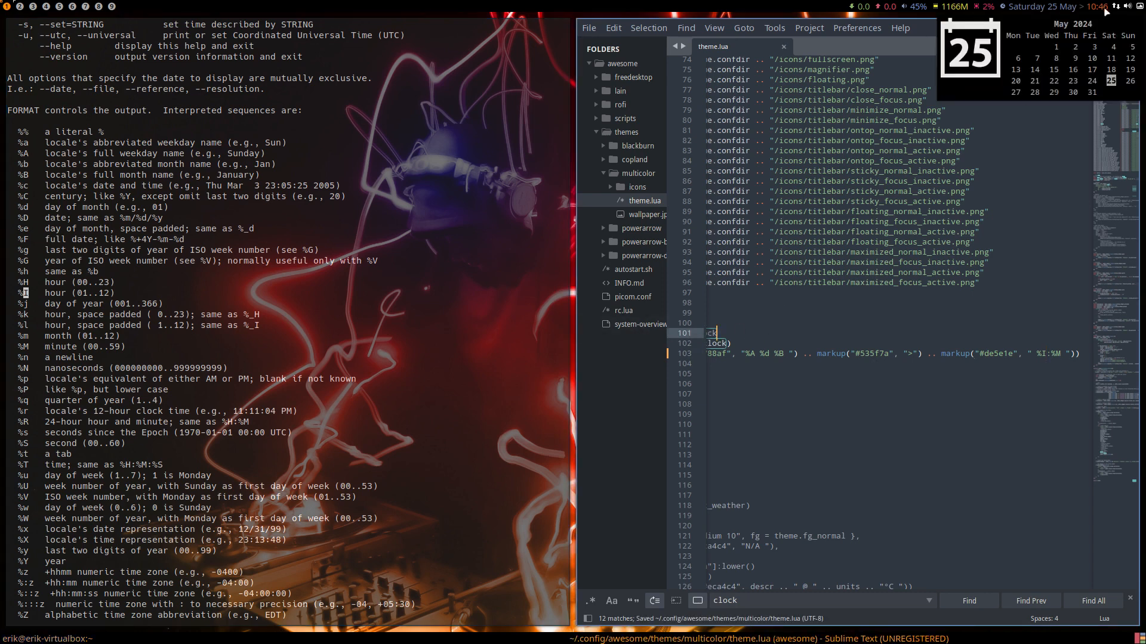
Switch the textclock hour from %H to %I on line 103 and save theme.lua
click(967, 400)
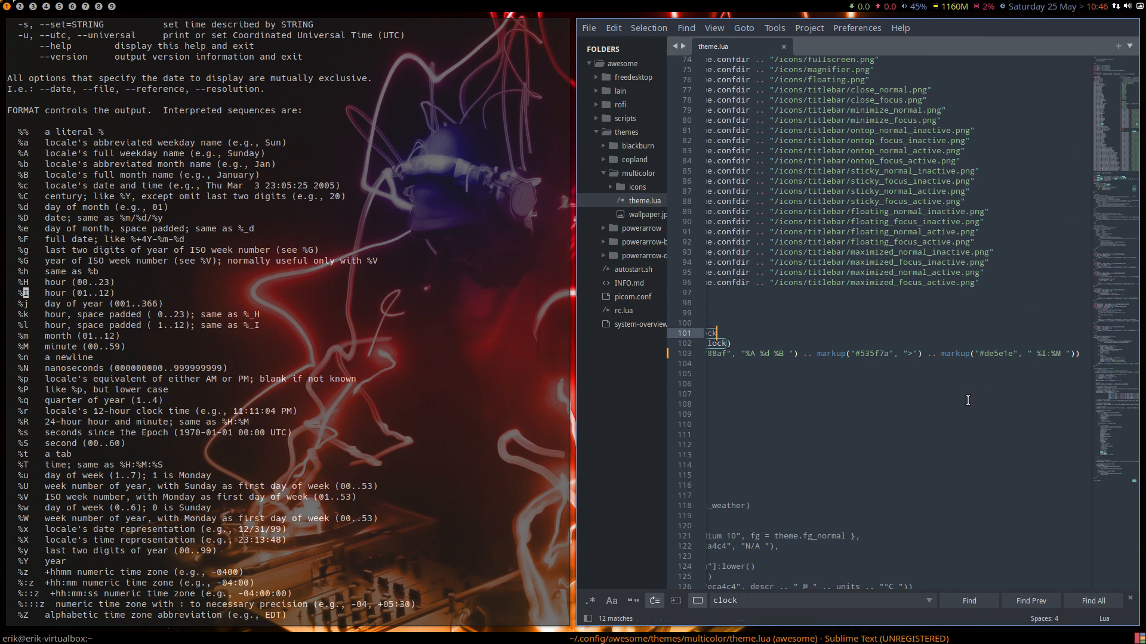
click(1077, 10)
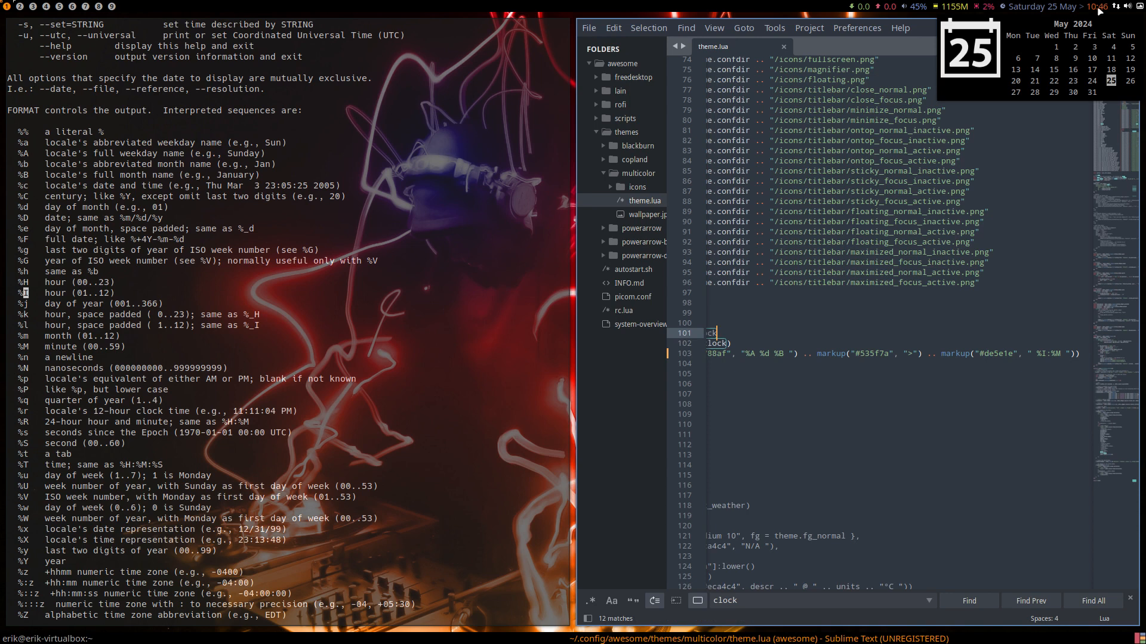
click(906, 471)
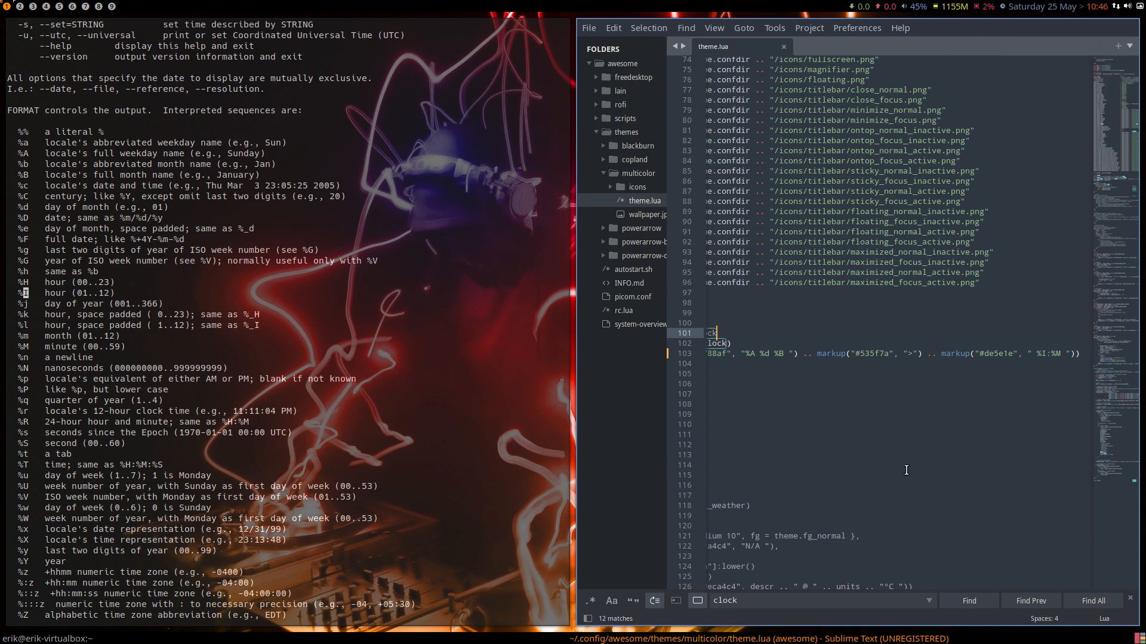